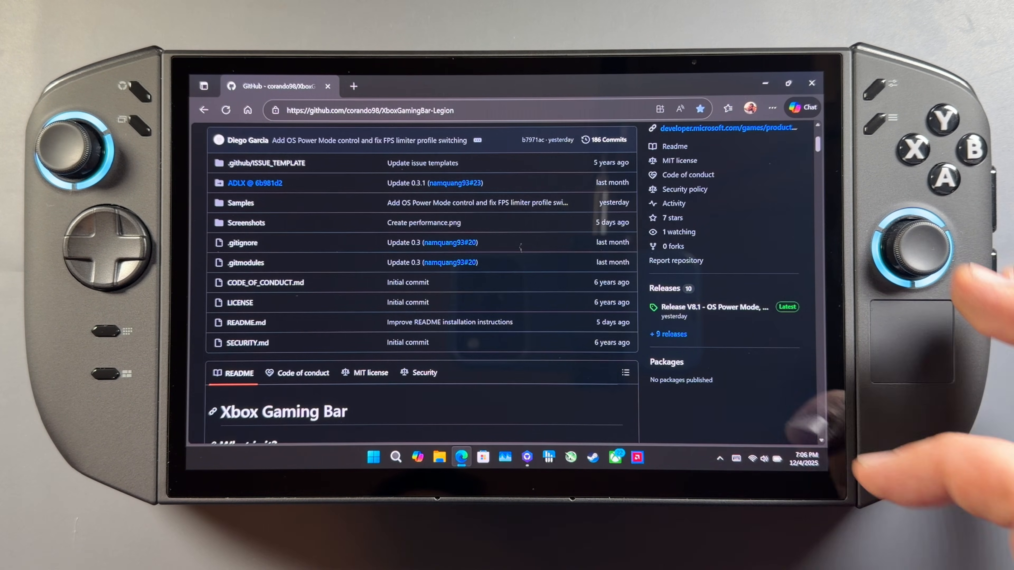
Review the repository page and go to its Releases section for Release V8.1
scroll(up, 3)
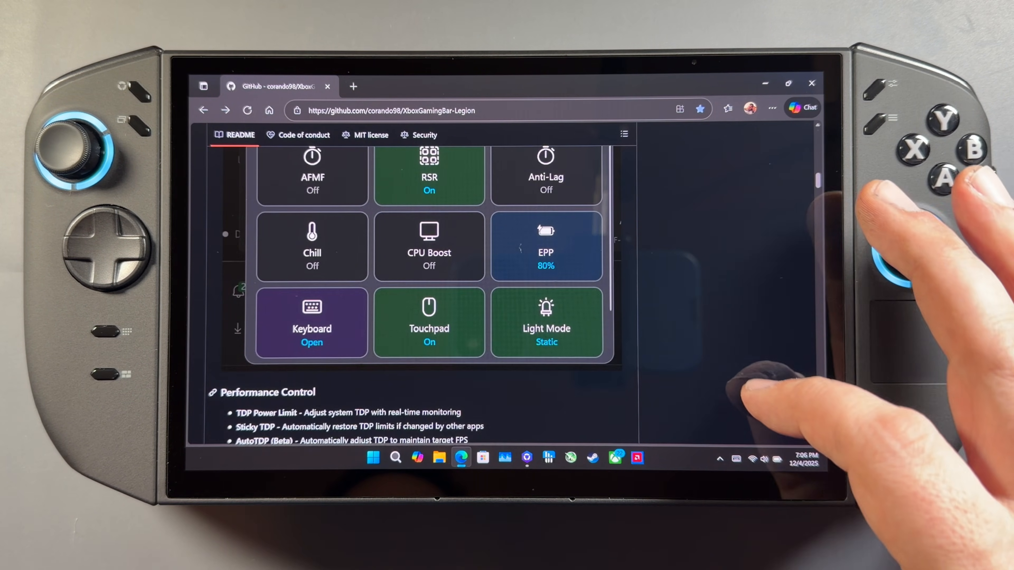
scroll(down, 3)
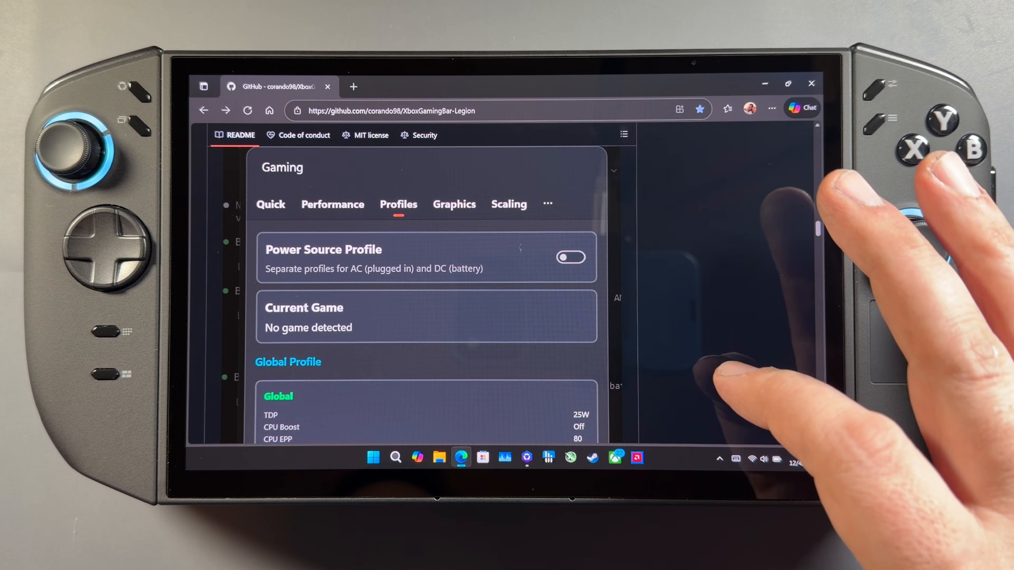
click(454, 204)
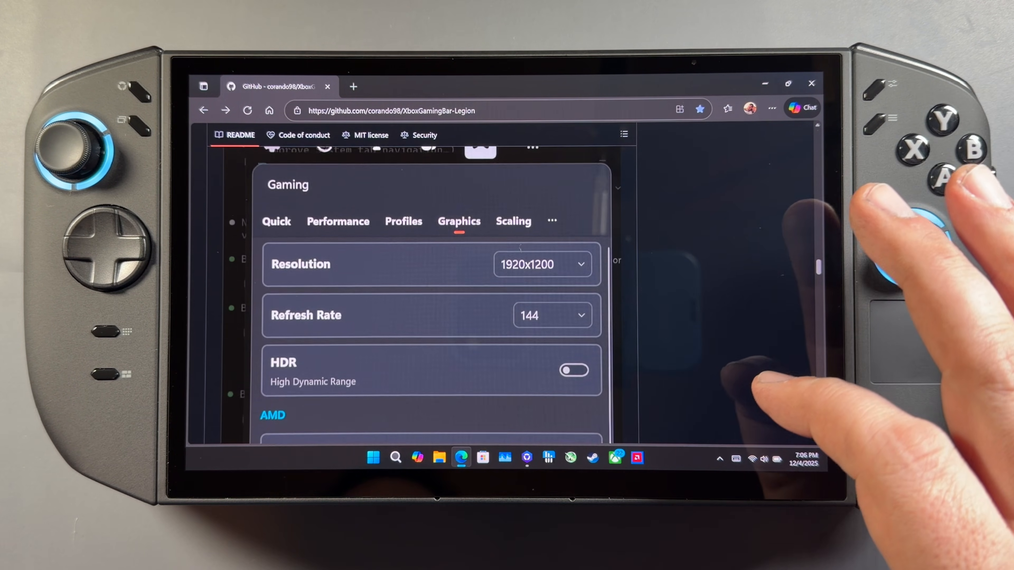
scroll(down, 3)
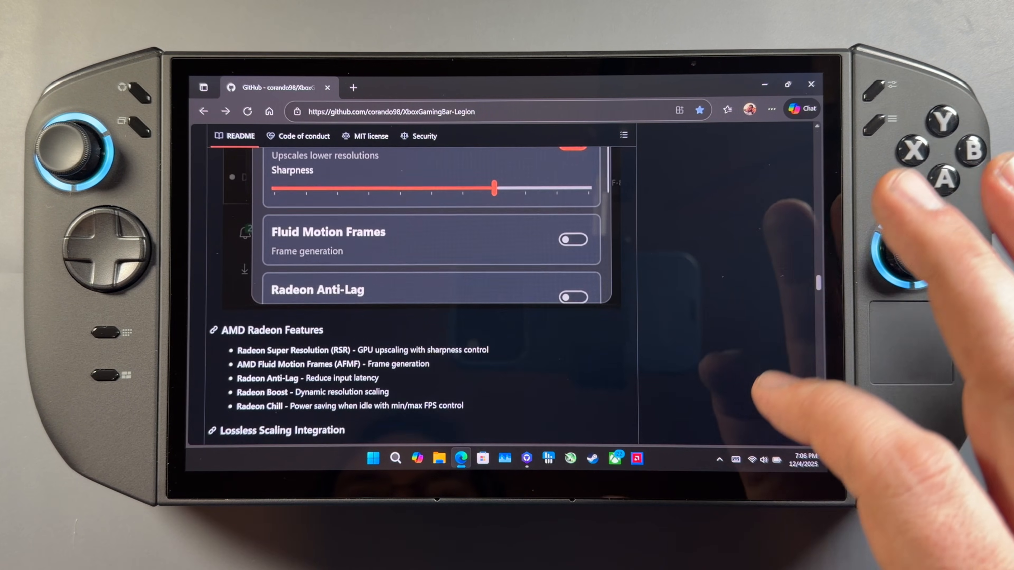
scroll(down, 3)
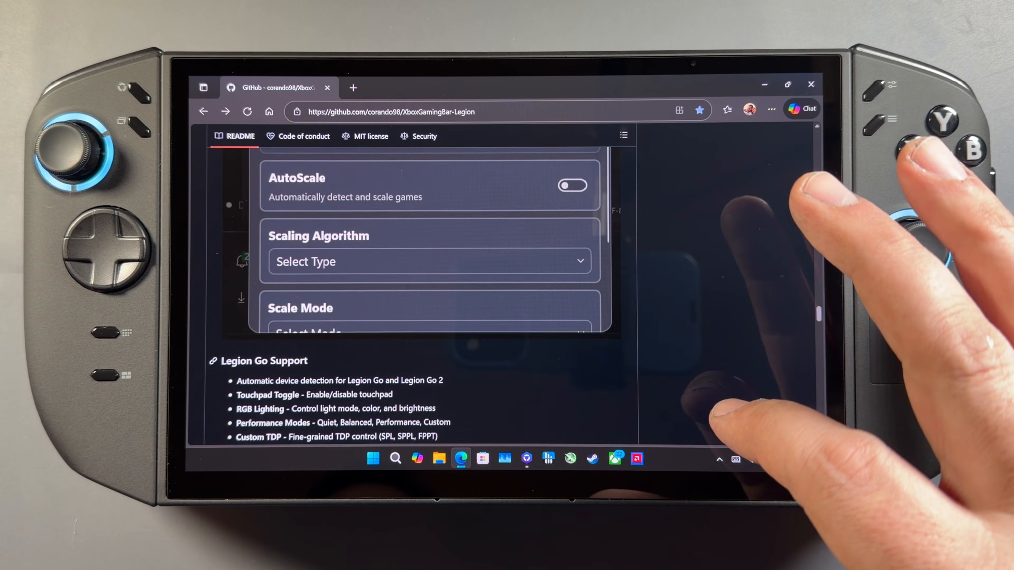
scroll(down, 3)
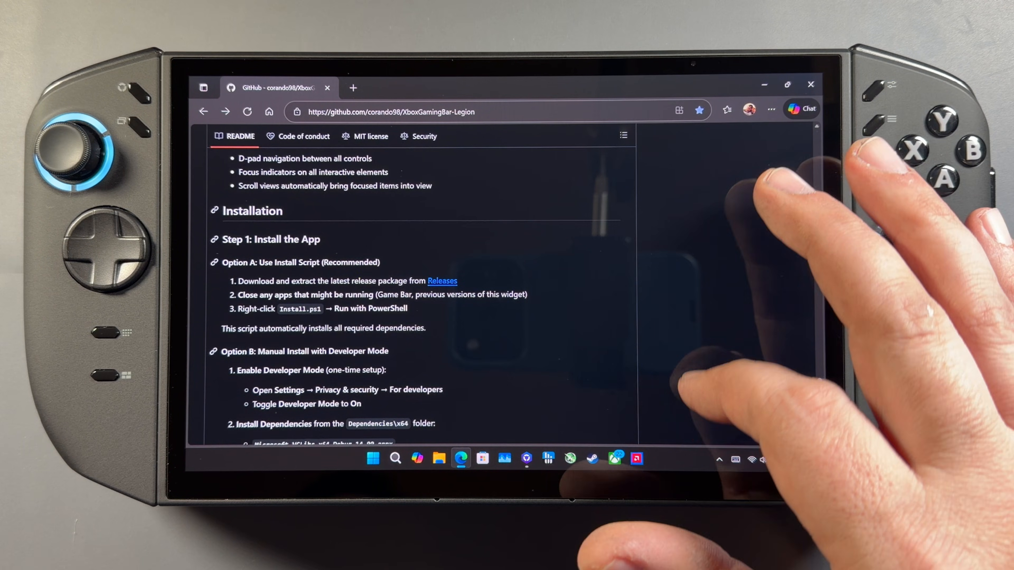
scroll(up, 3)
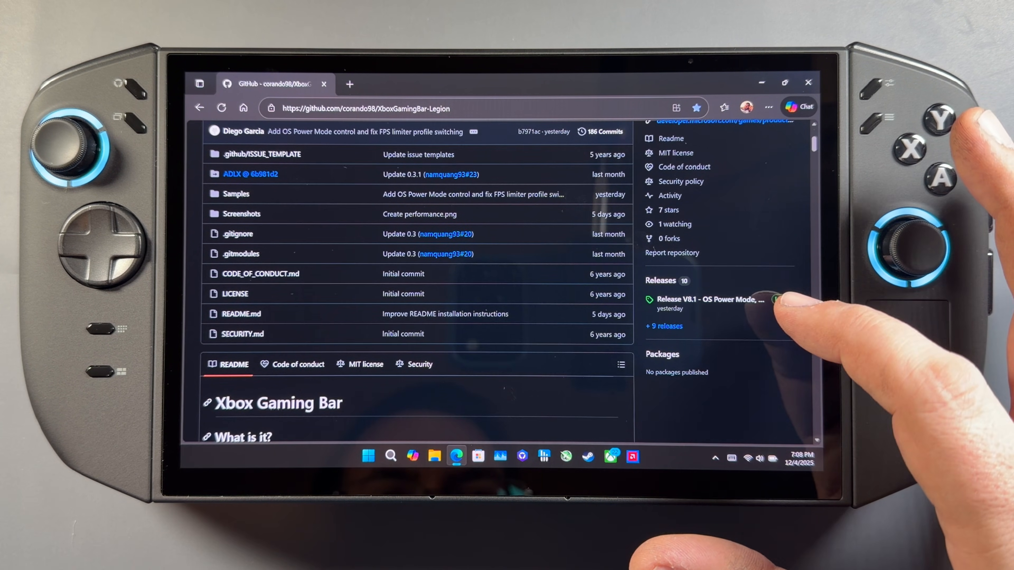
click(703, 299)
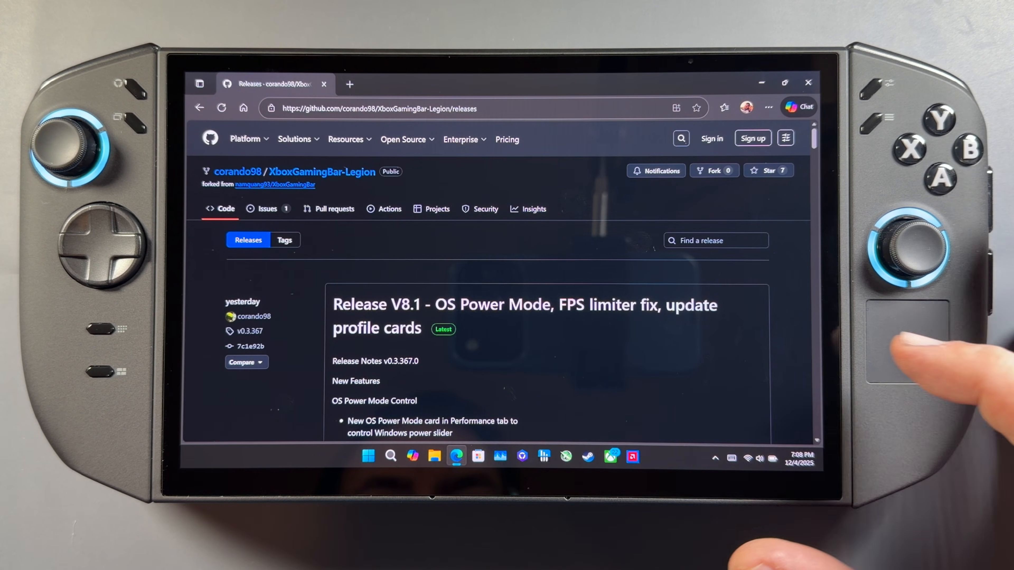
Scroll to the V8.1 Assets and download the XboxGamingBarPackage .7z archive
scroll(down, 3)
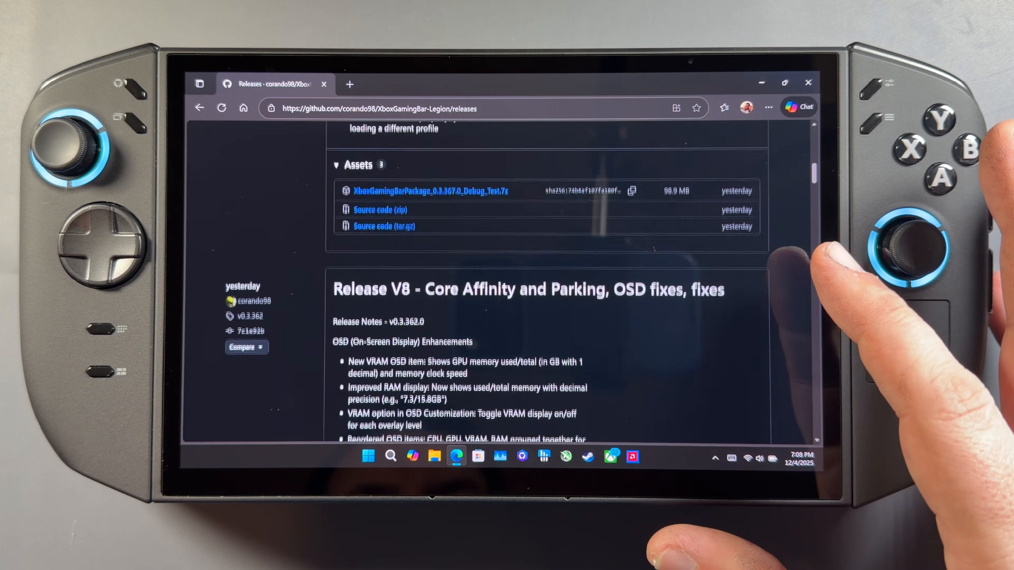
scroll(up, 3)
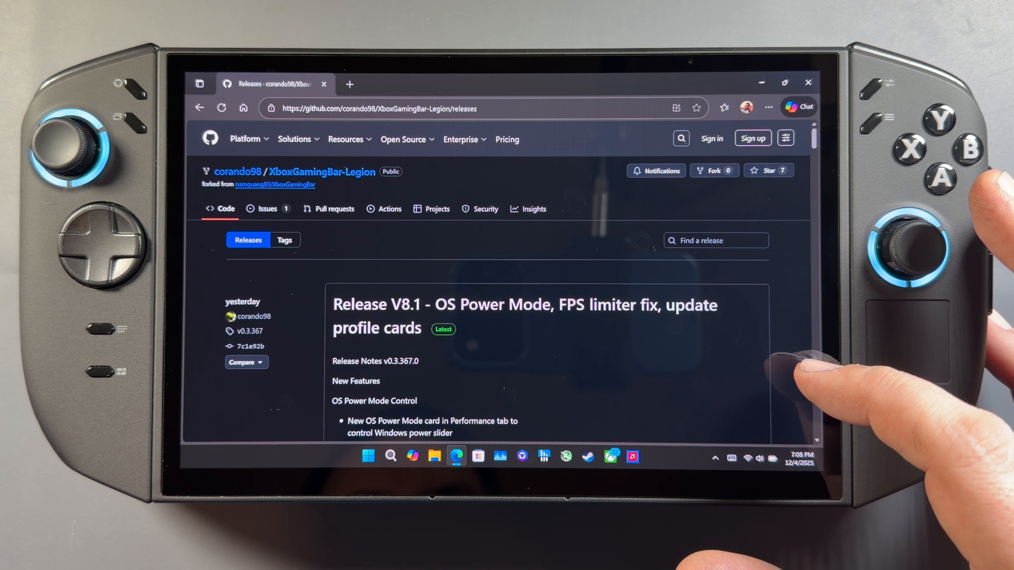
scroll(down, 3)
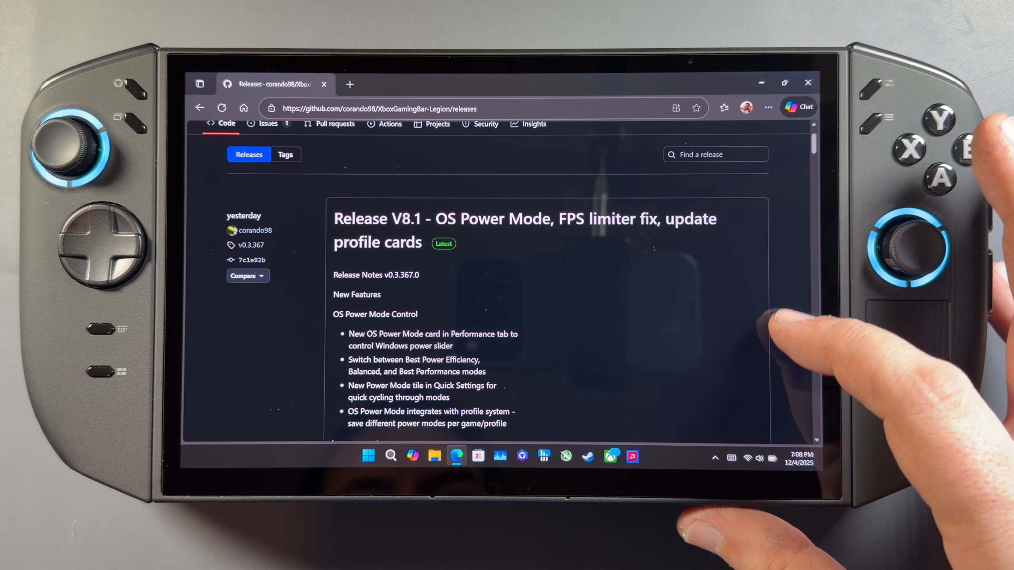
scroll(down, 3)
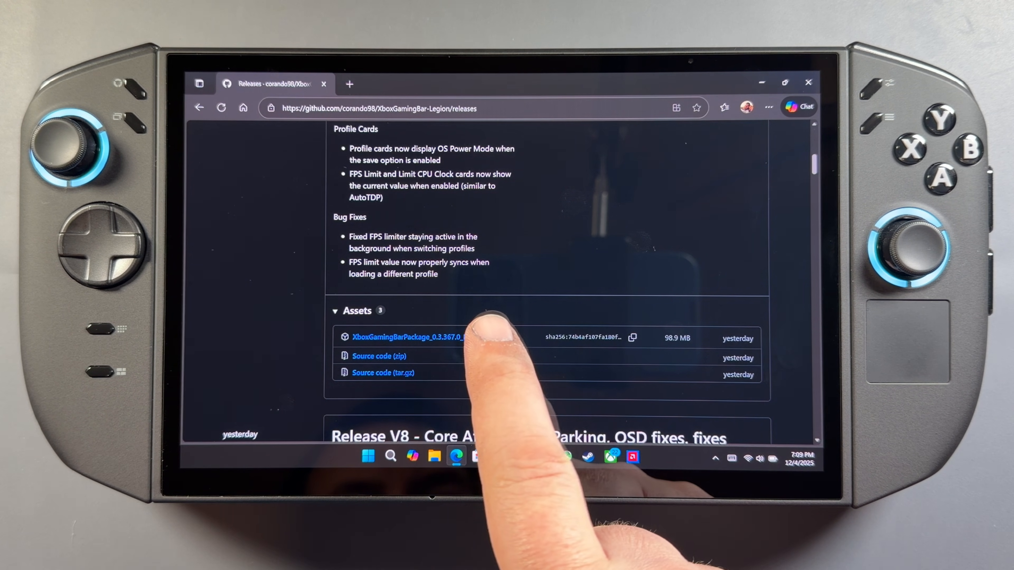
click(407, 337)
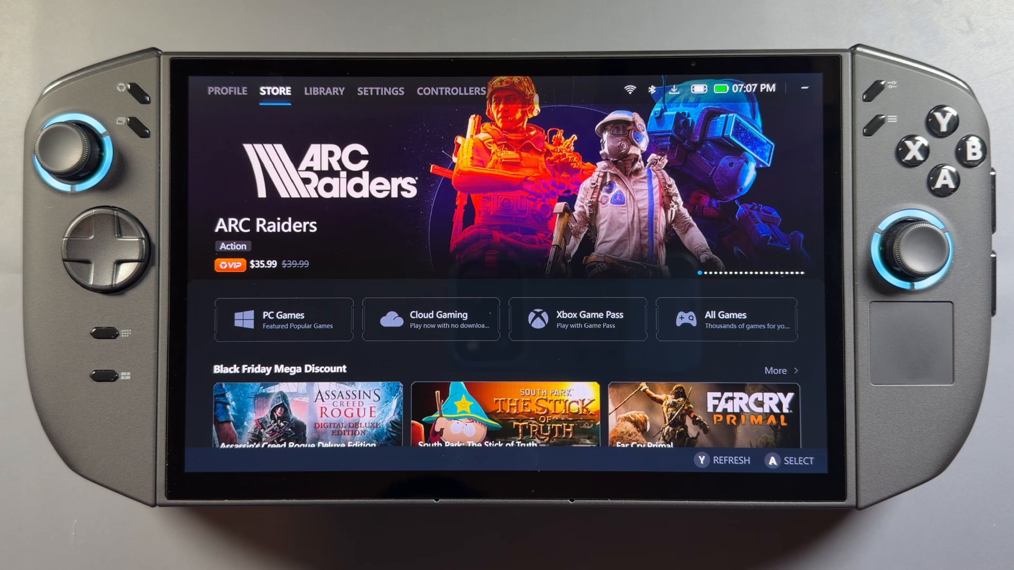
Navigate Legion Space to Controllers > Button Mapping and view/edit the GamePad layout
click(380, 91)
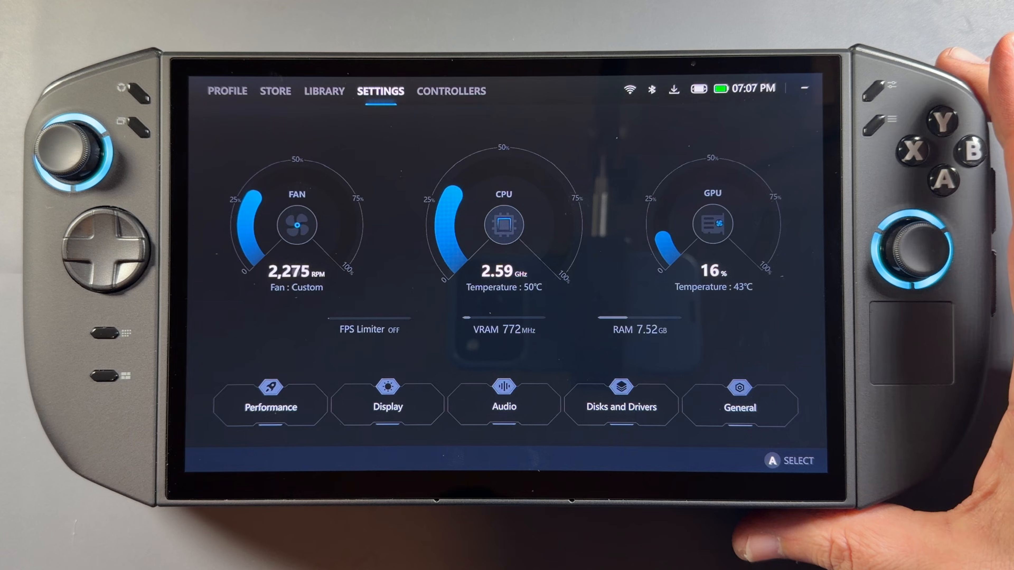
click(450, 91)
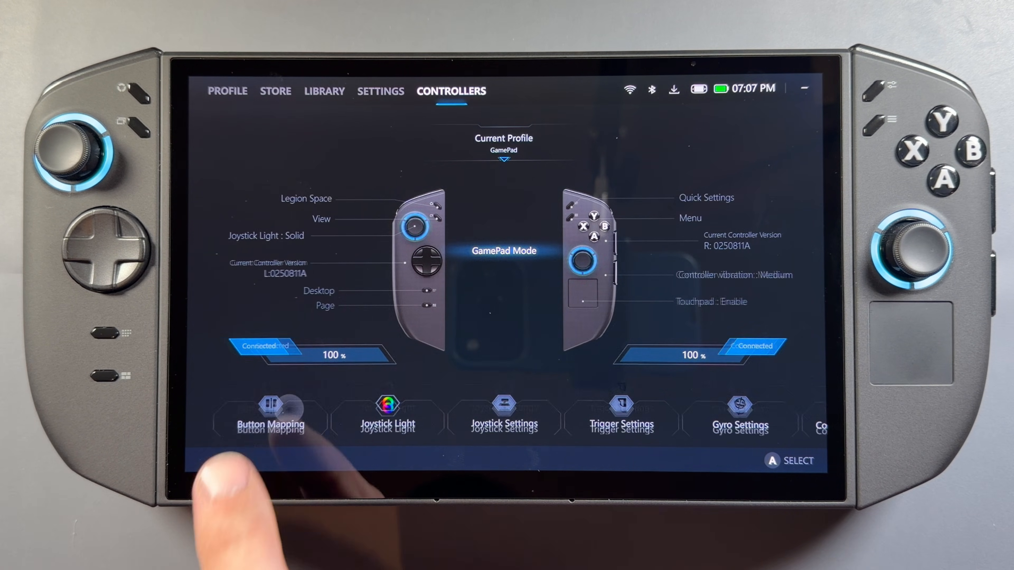
click(270, 411)
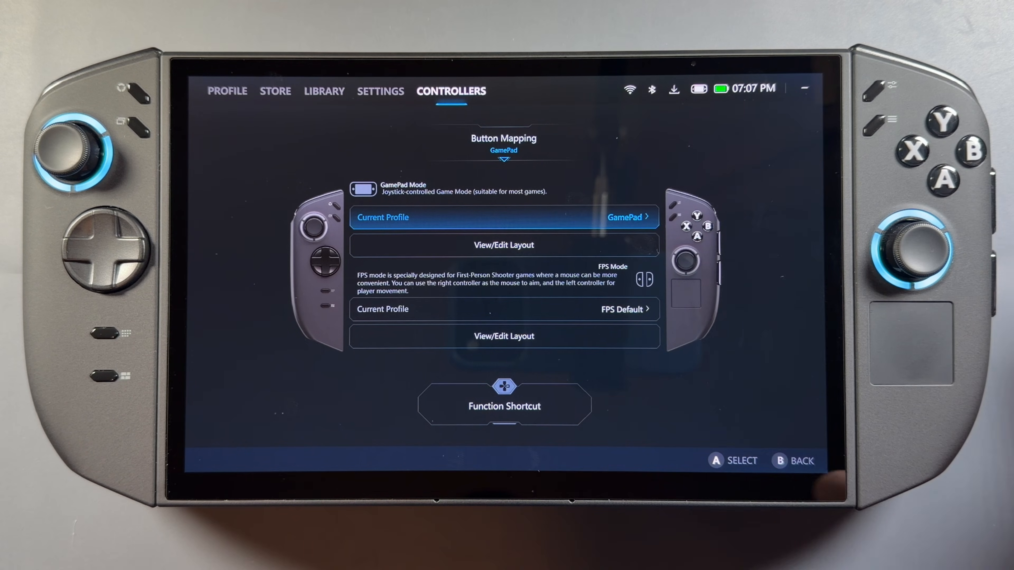
click(503, 244)
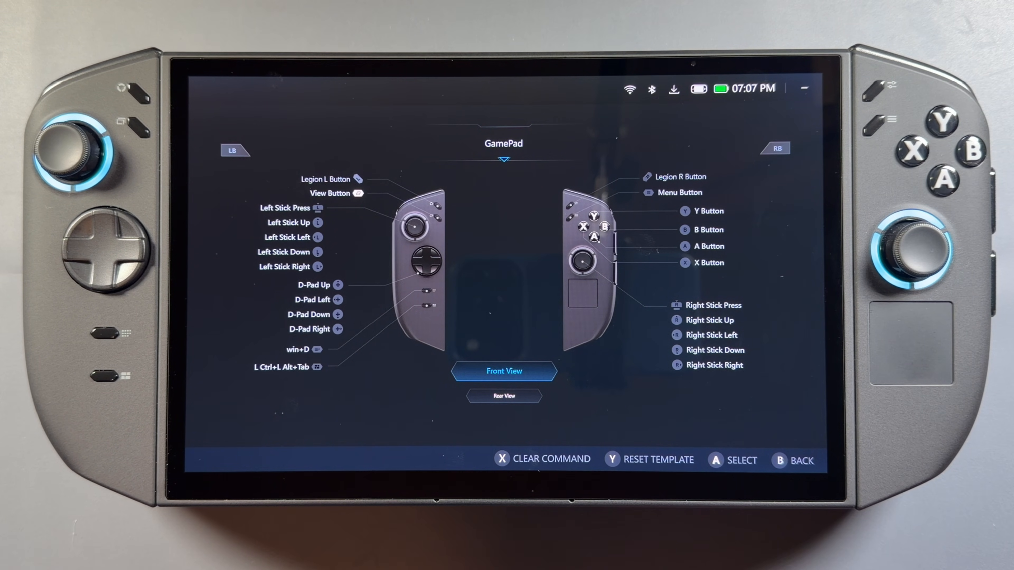
Select the Y1 button and browse its Key Combination, Controller and Numpad command tabs
click(503, 395)
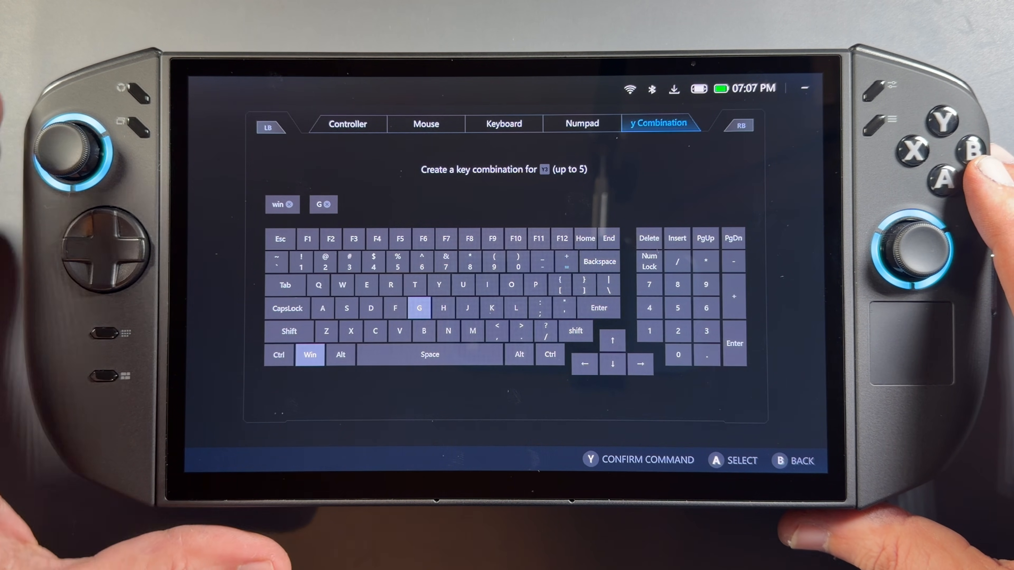
click(426, 124)
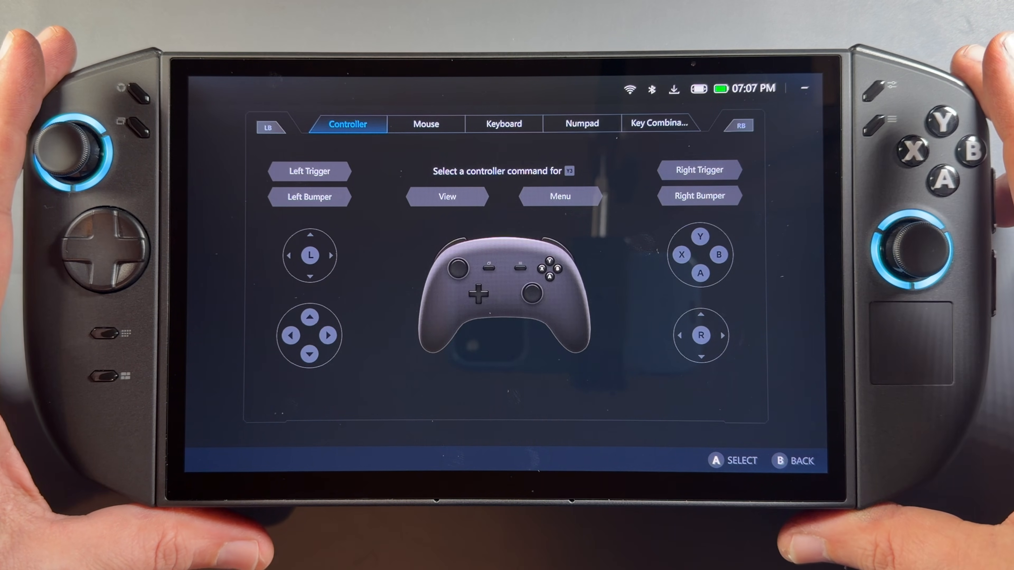
click(581, 123)
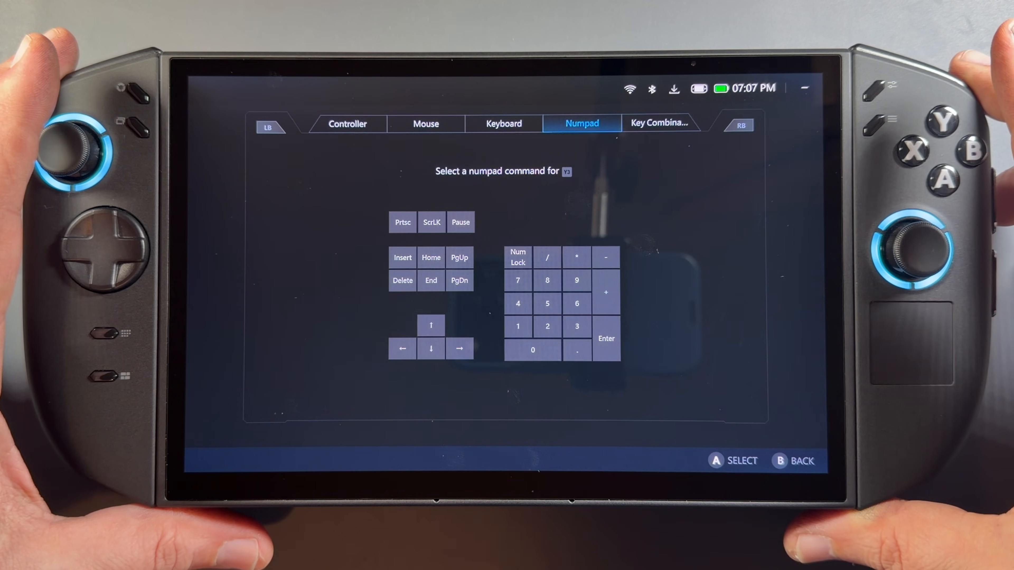
click(660, 124)
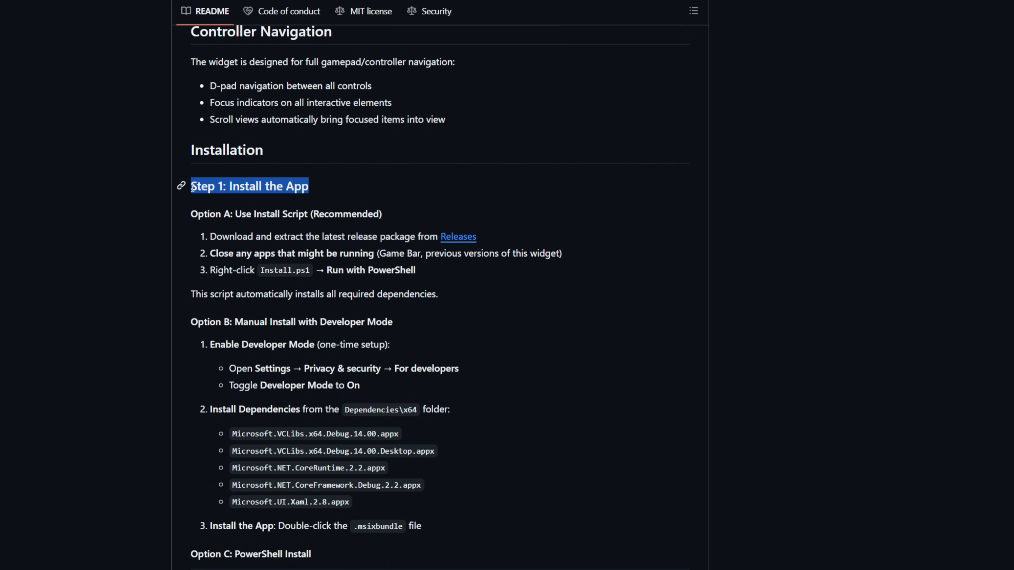
mouse_move(335, 196)
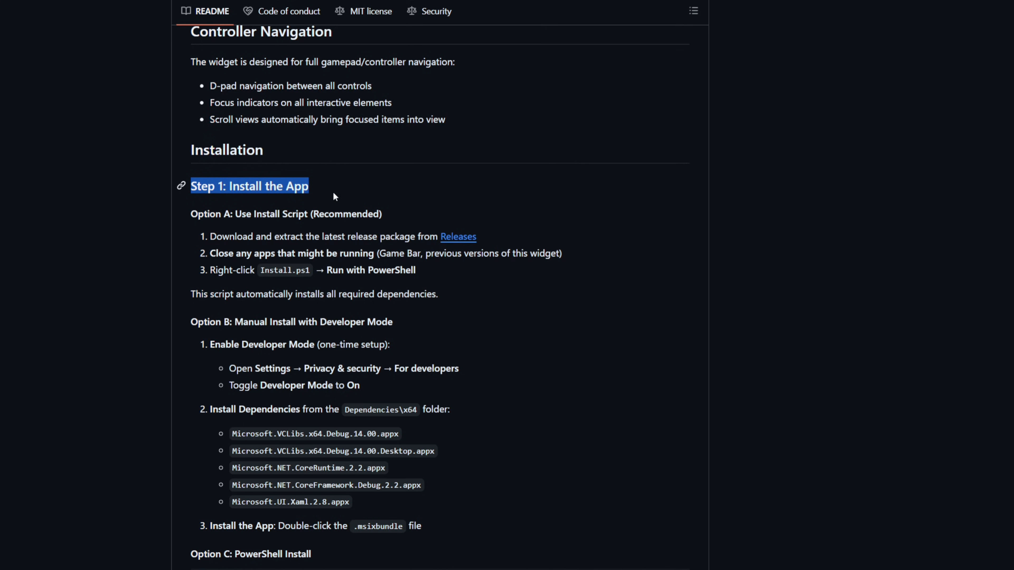
mouse_move(308, 478)
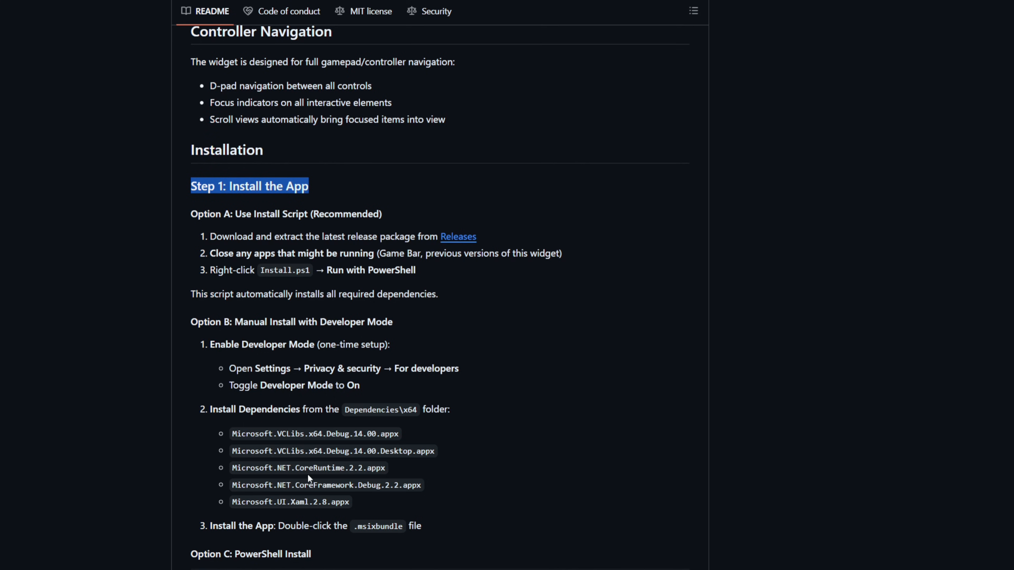
mouse_move(196, 416)
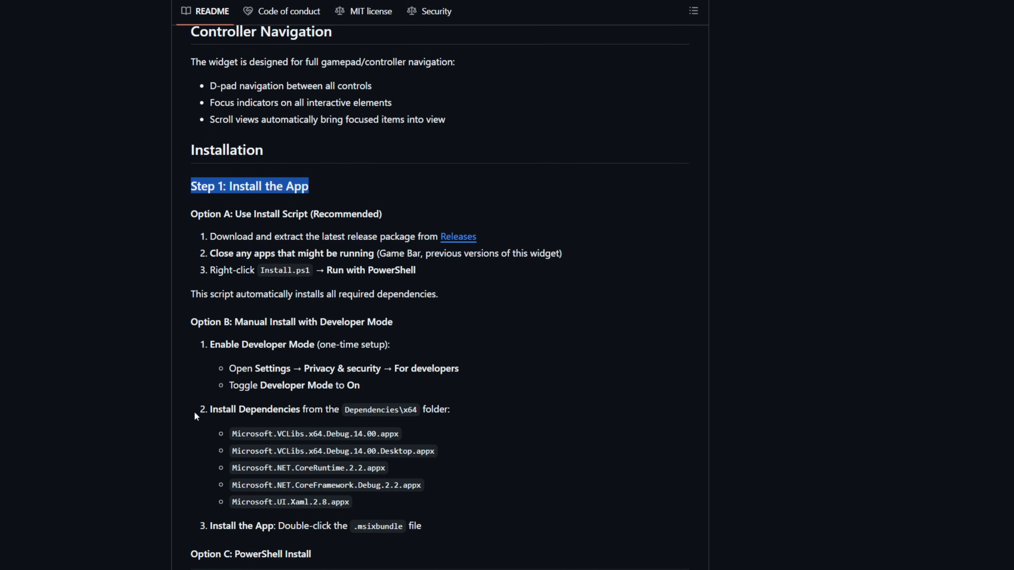
mouse_move(530, 364)
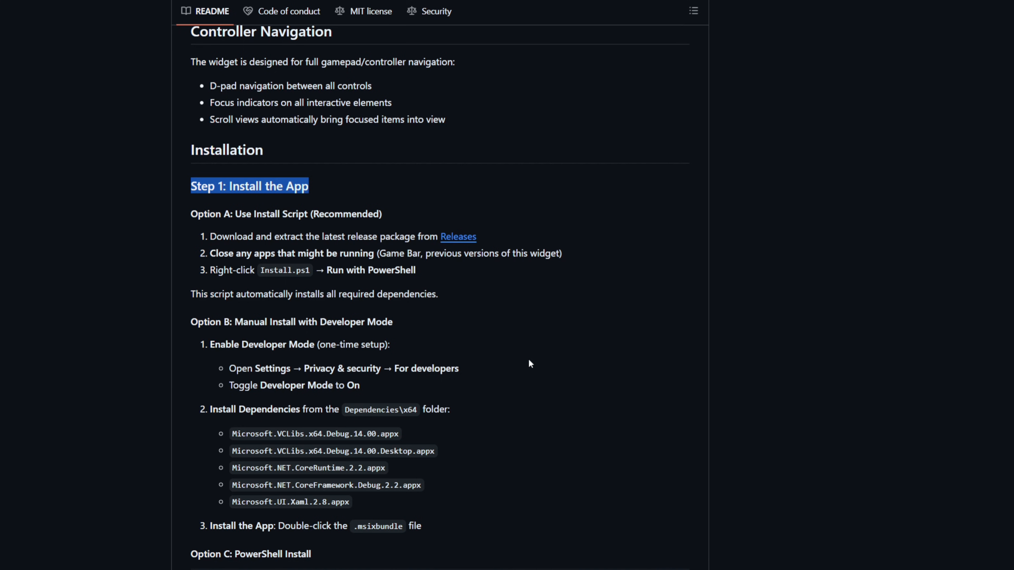
Scroll through the README's Option C/D certificate install and Step 2 widget setup
scroll(down, 3)
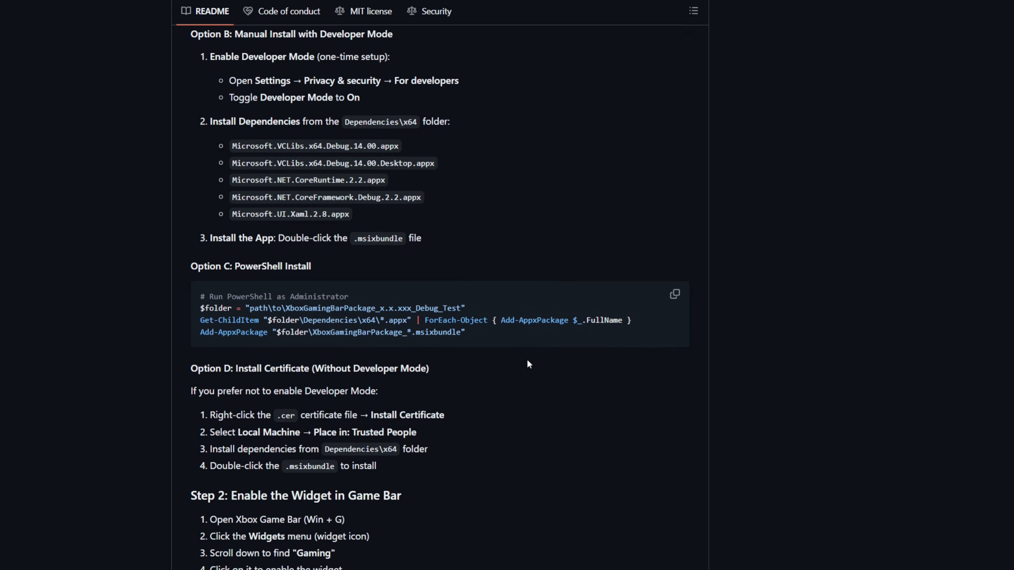
scroll(down, 3)
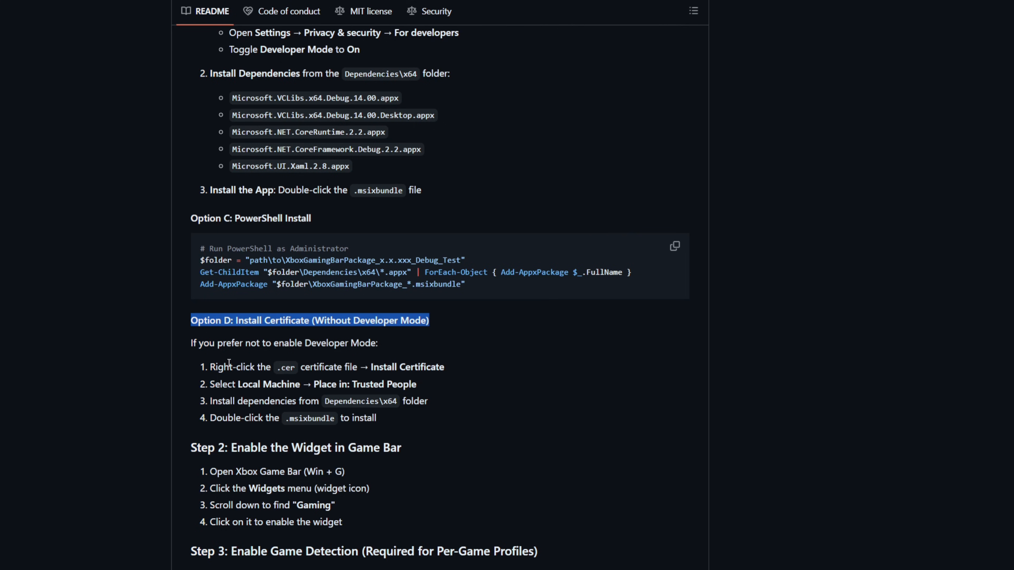
mouse_move(258, 380)
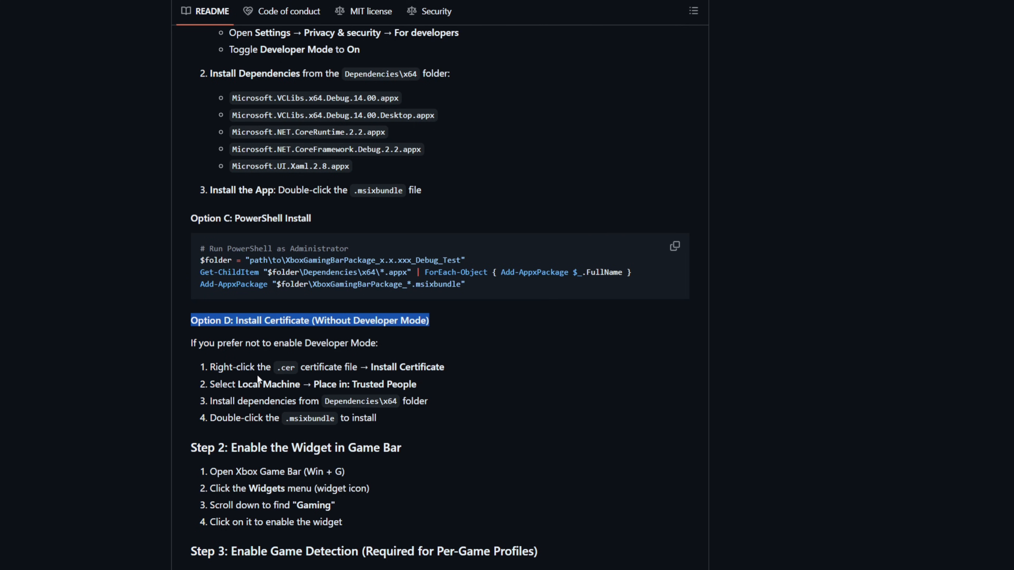
mouse_move(419, 379)
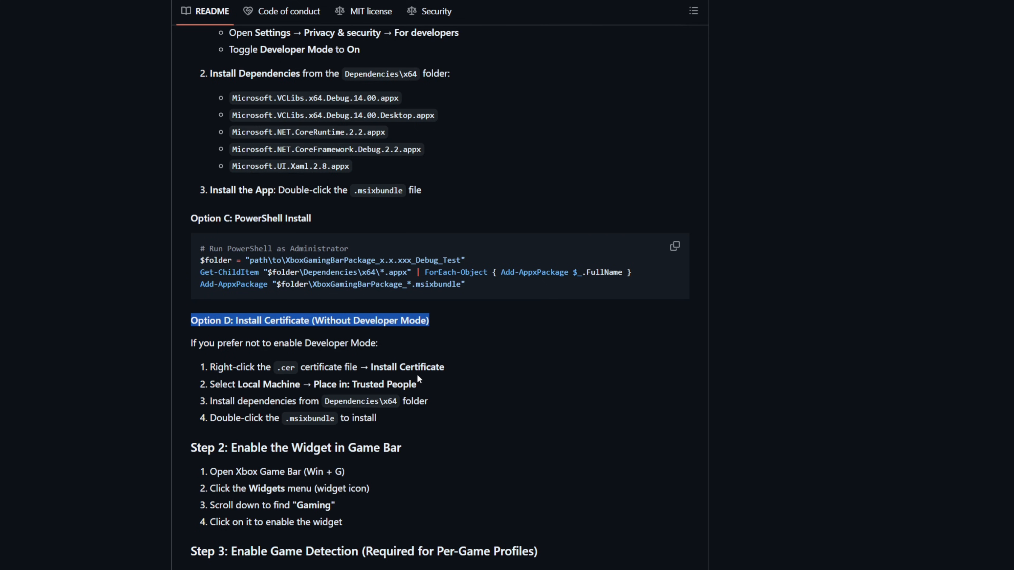
mouse_move(299, 389)
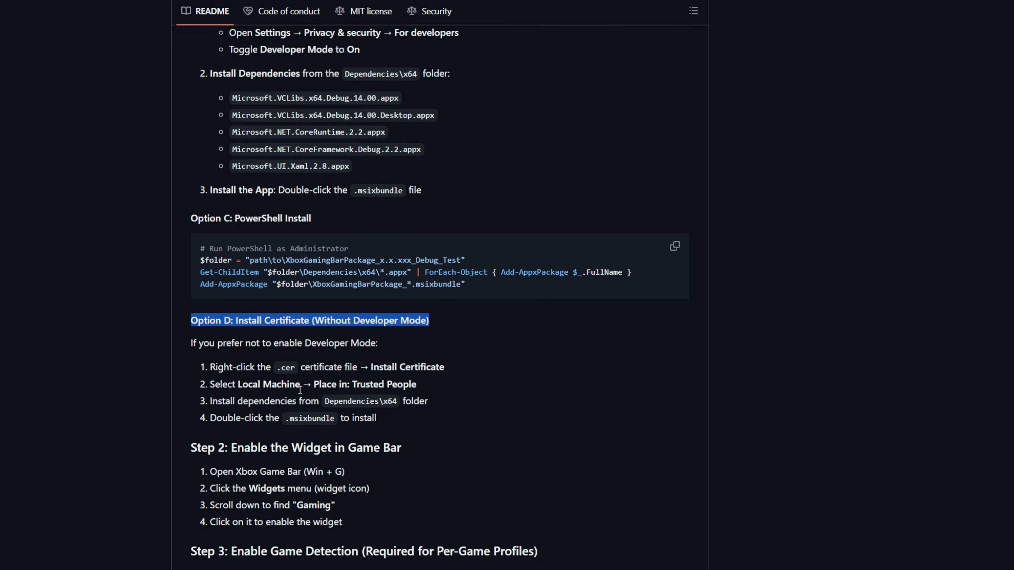
mouse_move(308, 418)
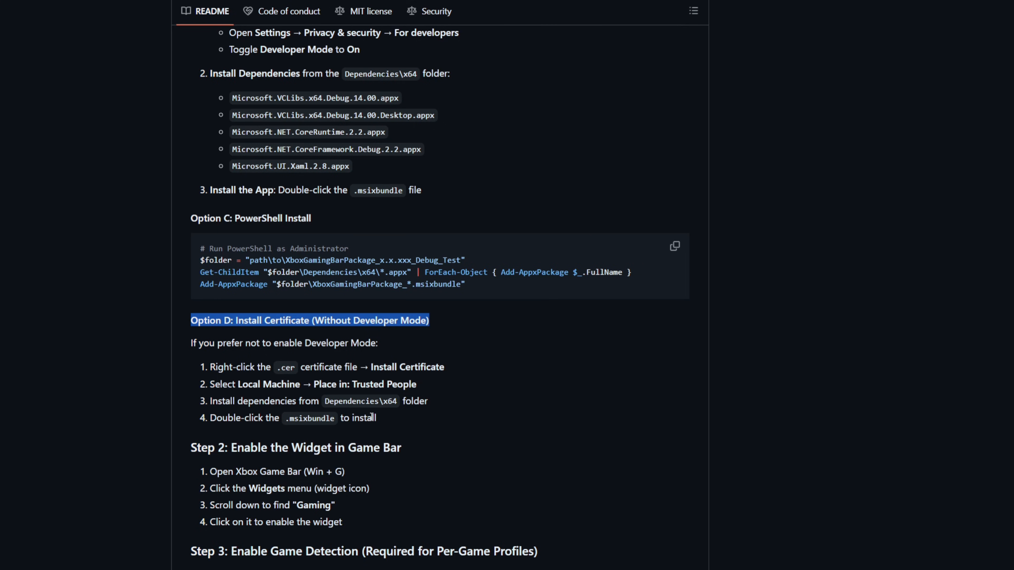
mouse_move(401, 439)
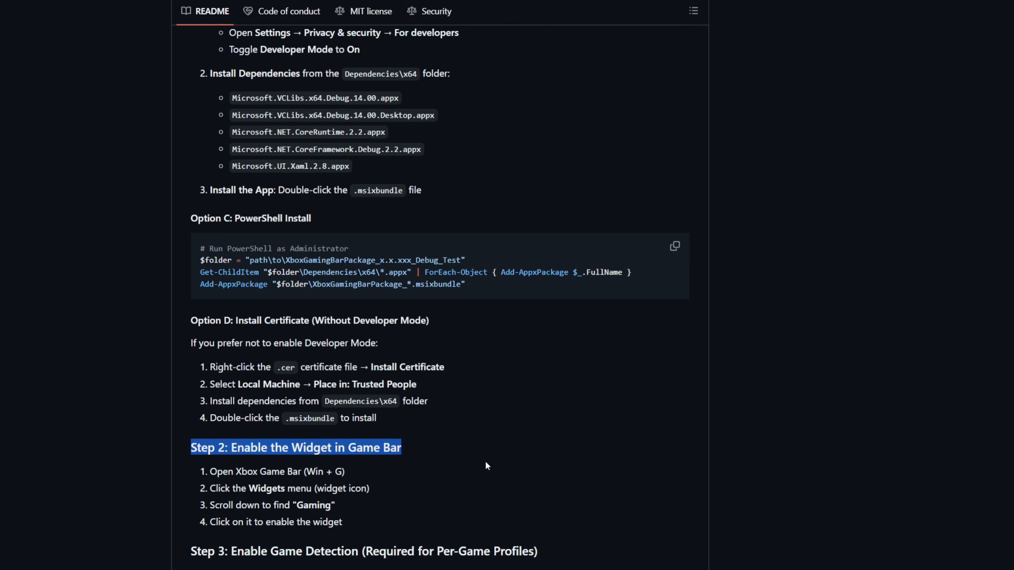
scroll(down, 3)
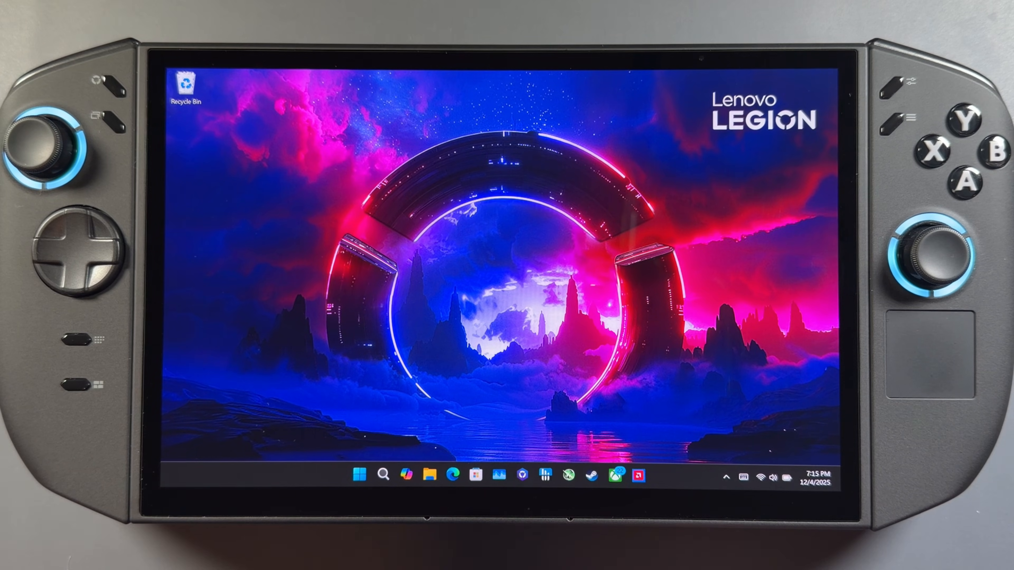
Extract the downloaded XboxGamingBarPackage archive in the Downloads folder
click(434, 474)
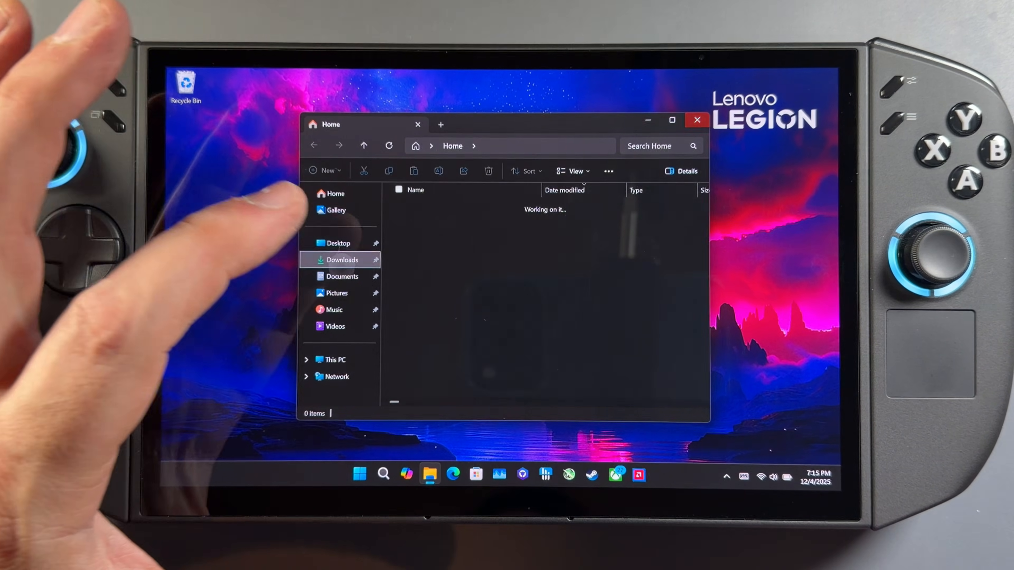
click(343, 260)
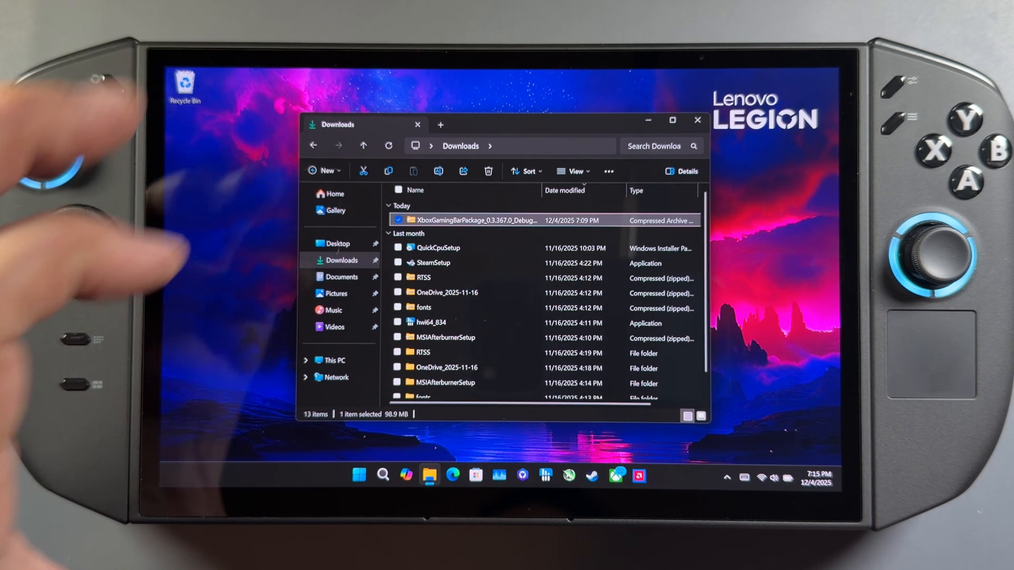
right_click(472, 221)
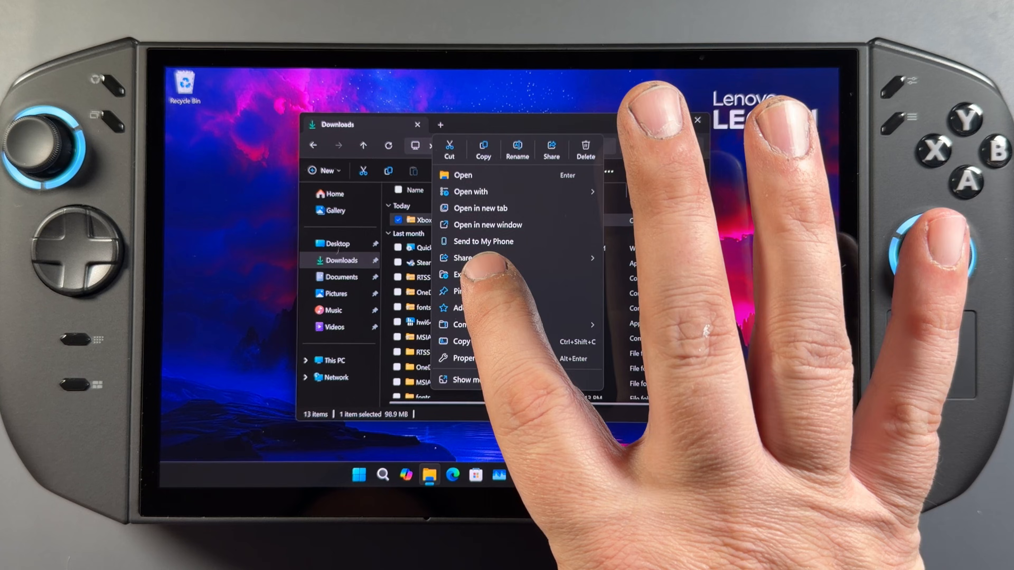
click(463, 274)
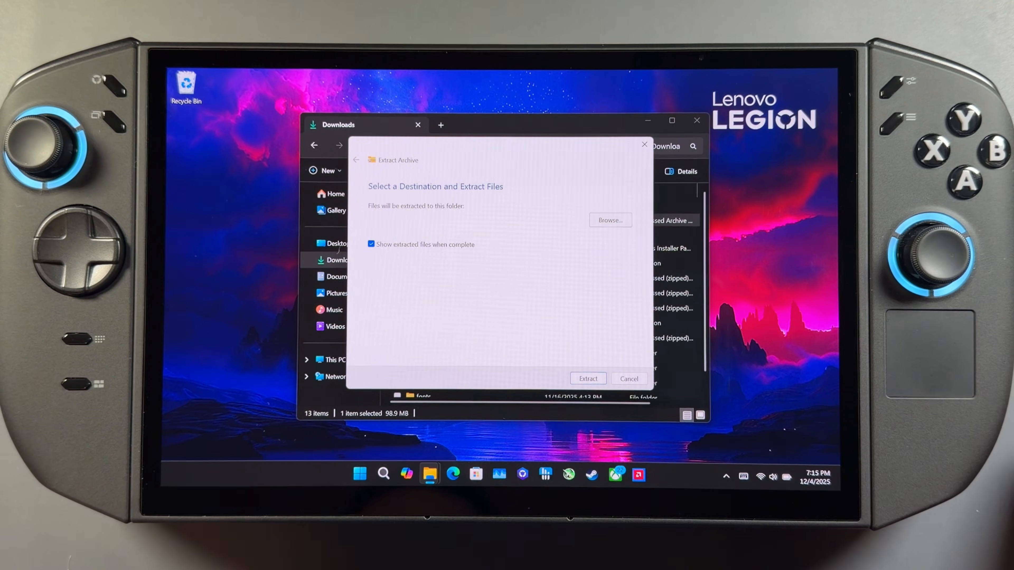
click(587, 378)
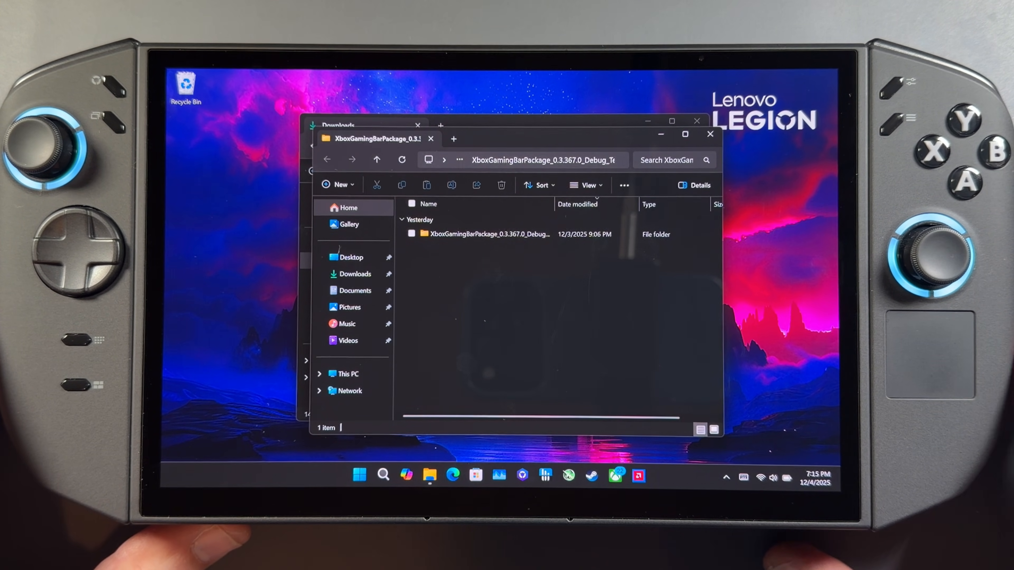
Enter the extracted XboxGamingBarPackage folder
click(490, 234)
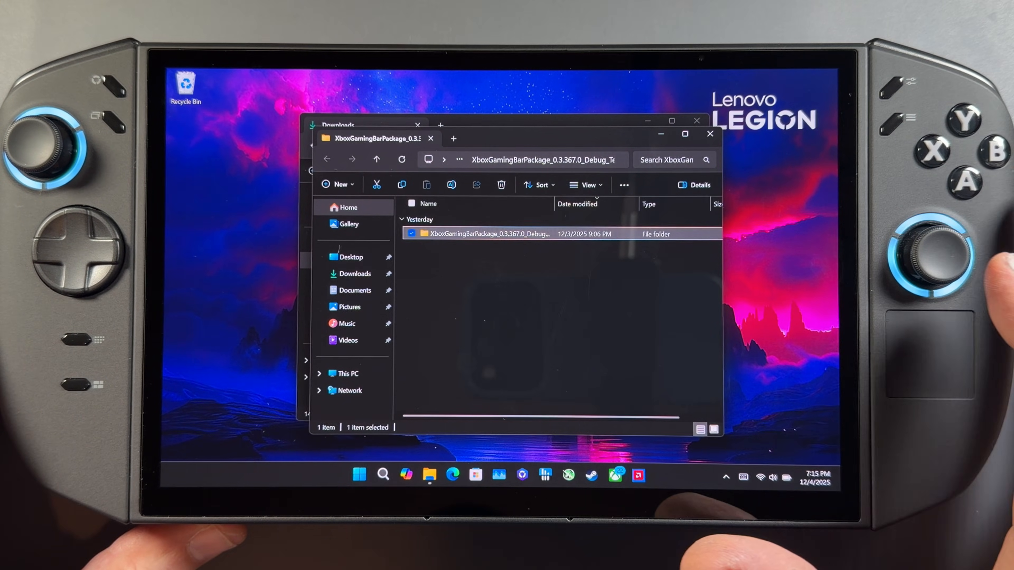
double_click(489, 234)
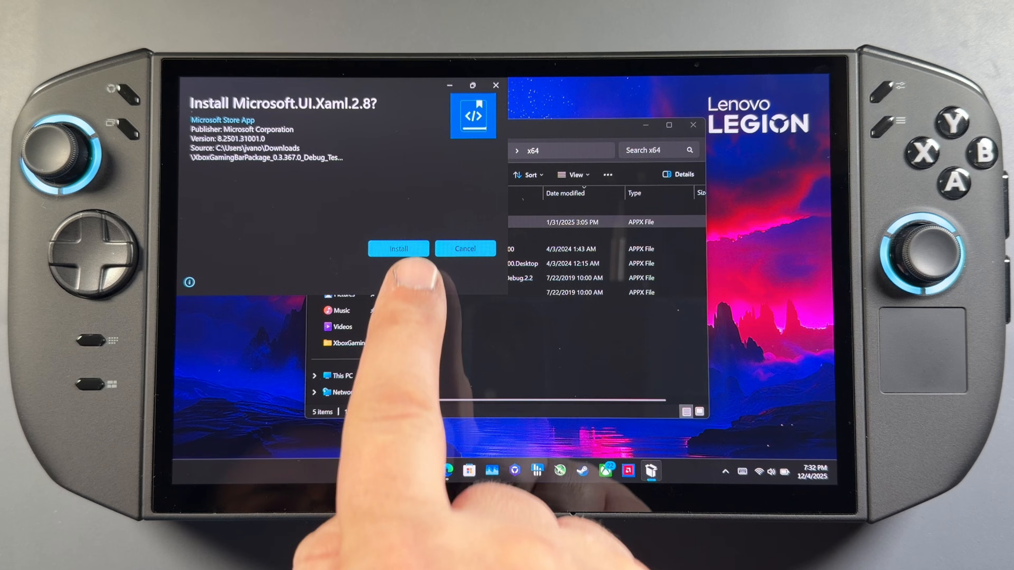
Attempt the Microsoft.UI.Xaml.2.8 install and dismiss its 0x80073D02 failure message
click(398, 248)
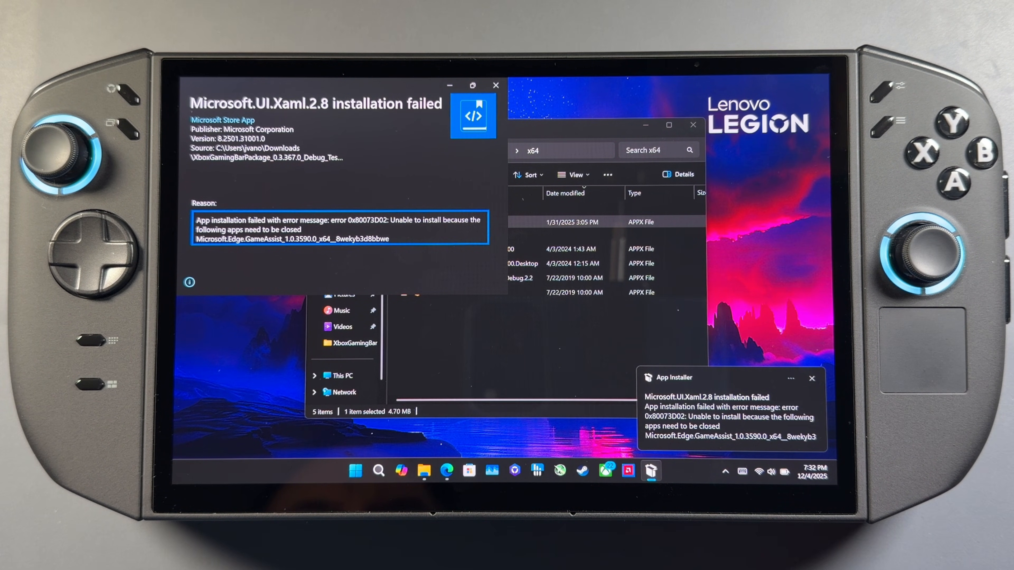
click(495, 84)
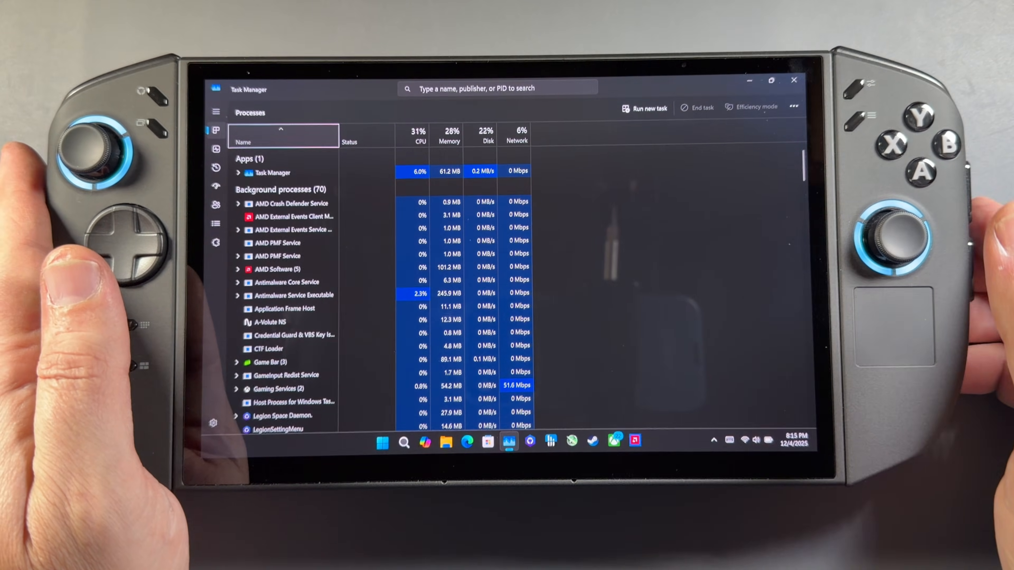
Scroll Task Manager's process list to find and remove Microsoft Edge Game Assist
scroll(down, 3)
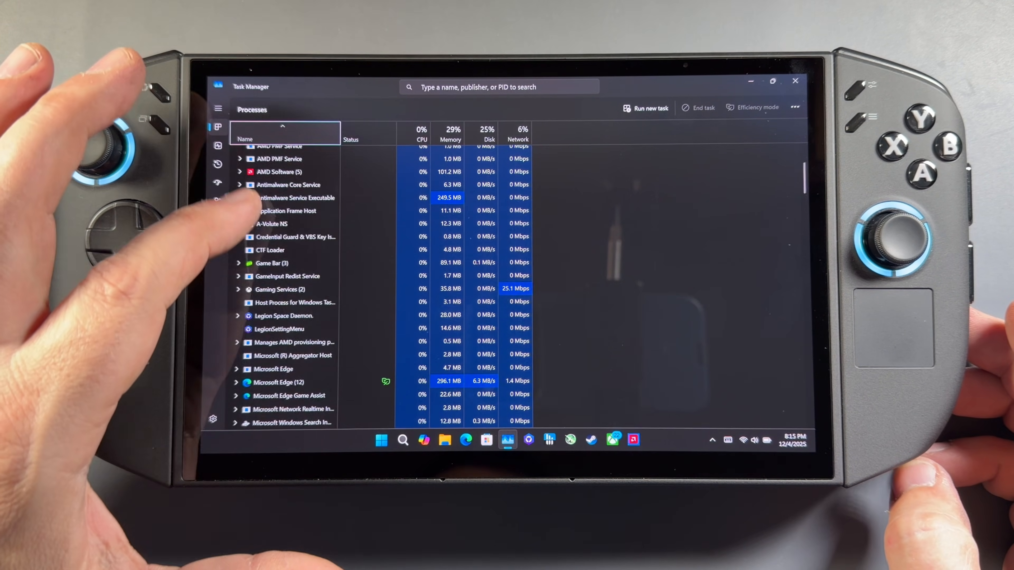
scroll(down, 3)
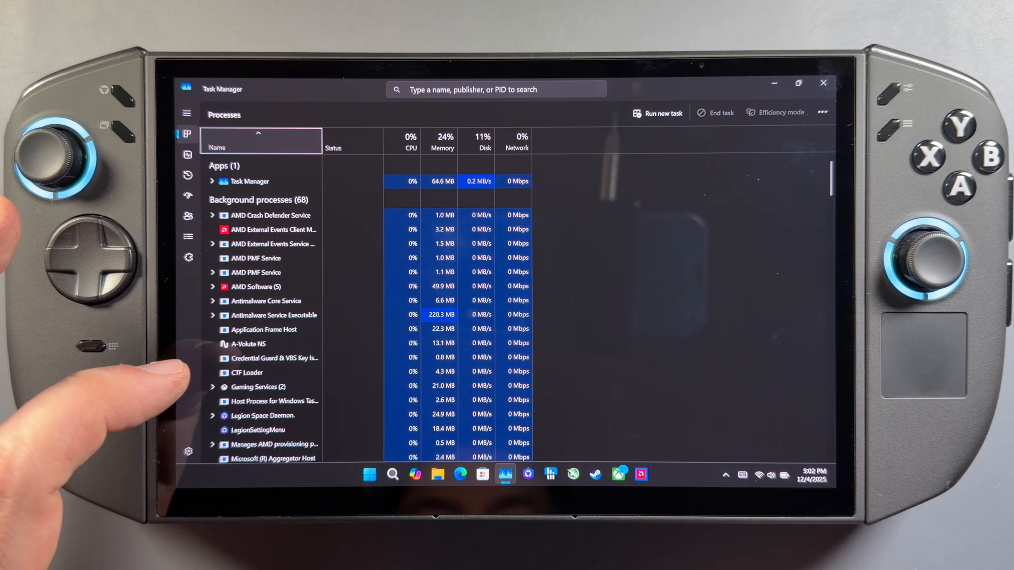
scroll(down, 3)
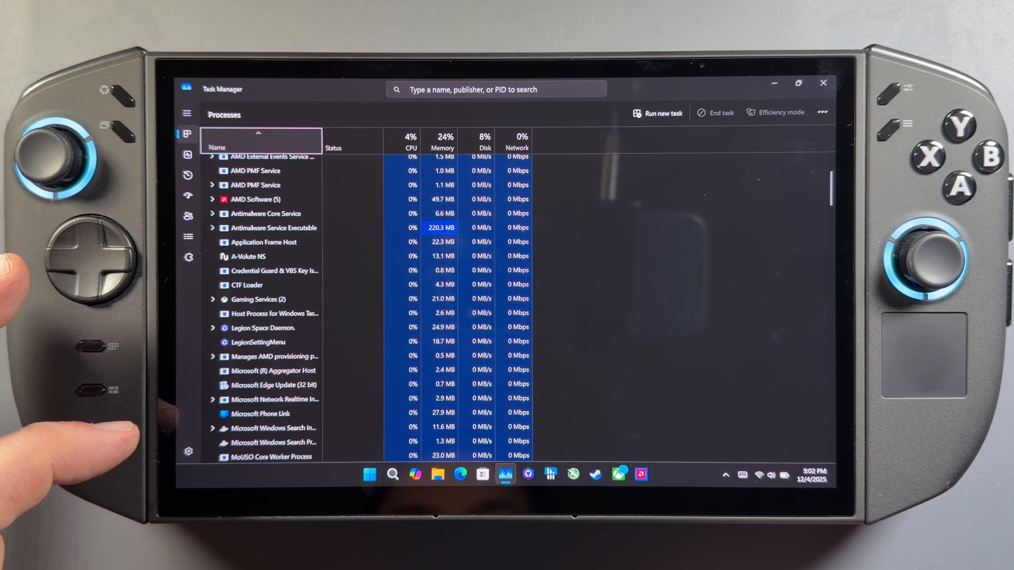
scroll(down, 3)
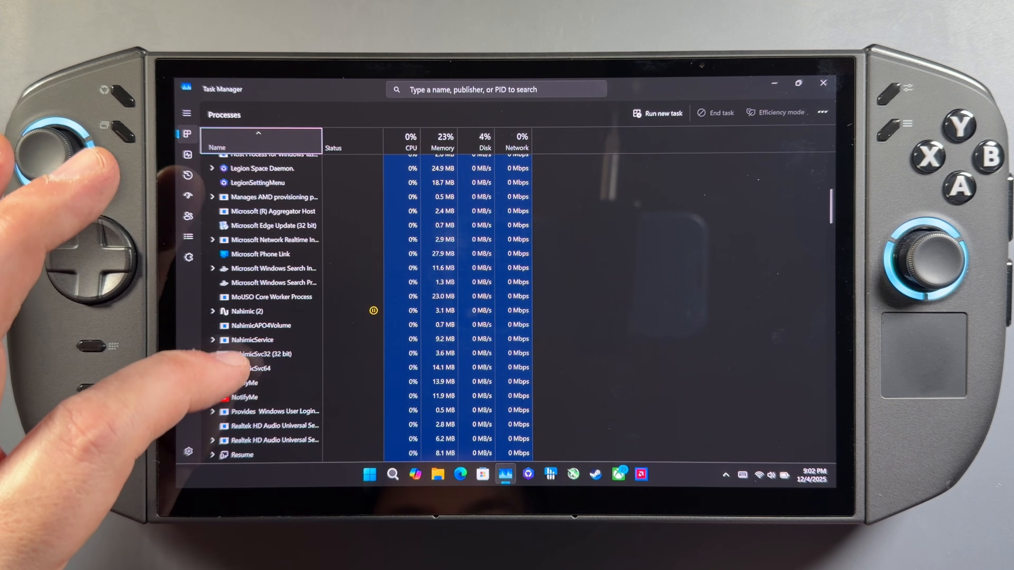
scroll(down, 3)
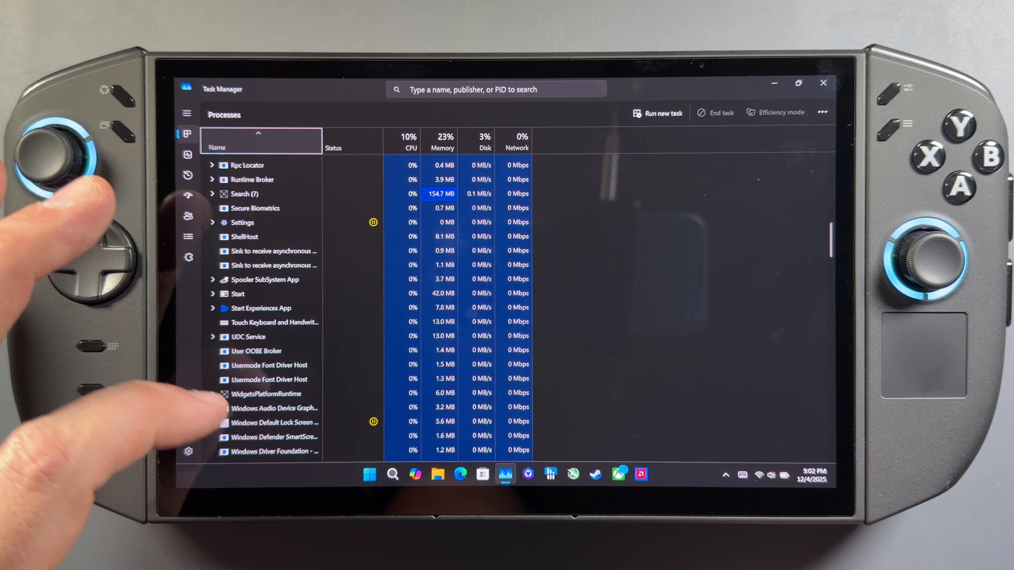
scroll(down, 3)
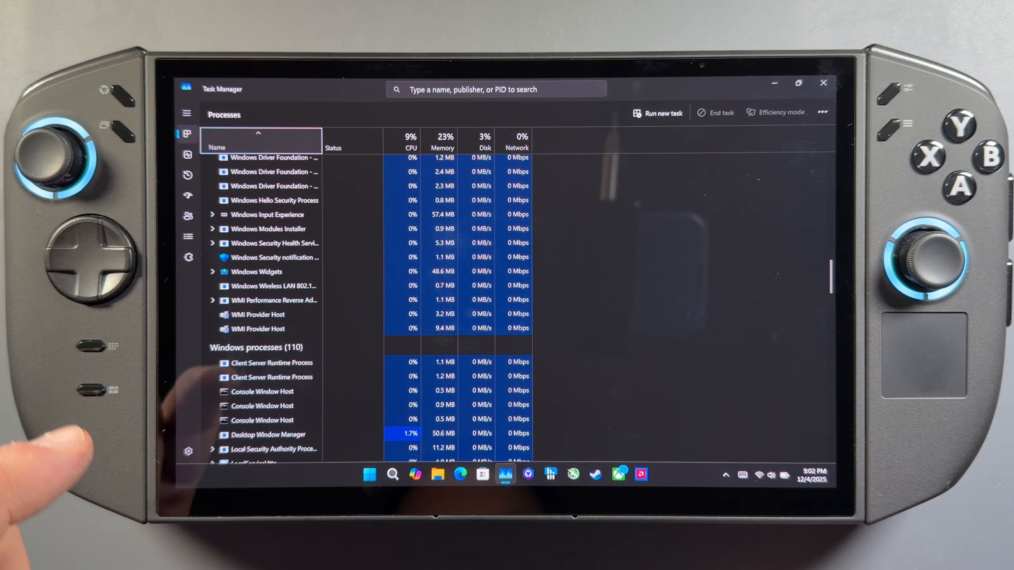
scroll(up, 3)
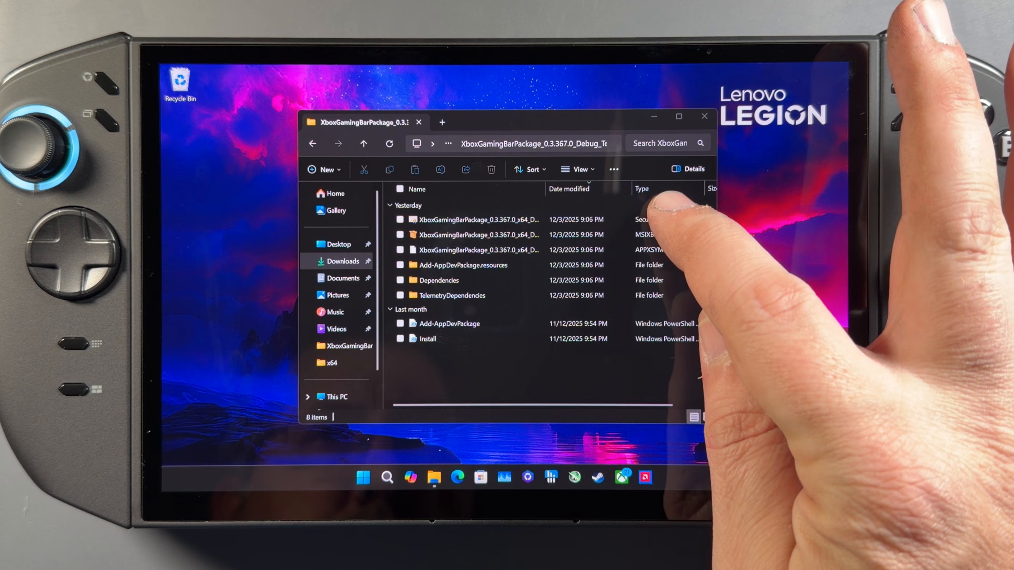
Start installing the package's .cer certificate for the Local Machine
click(475, 219)
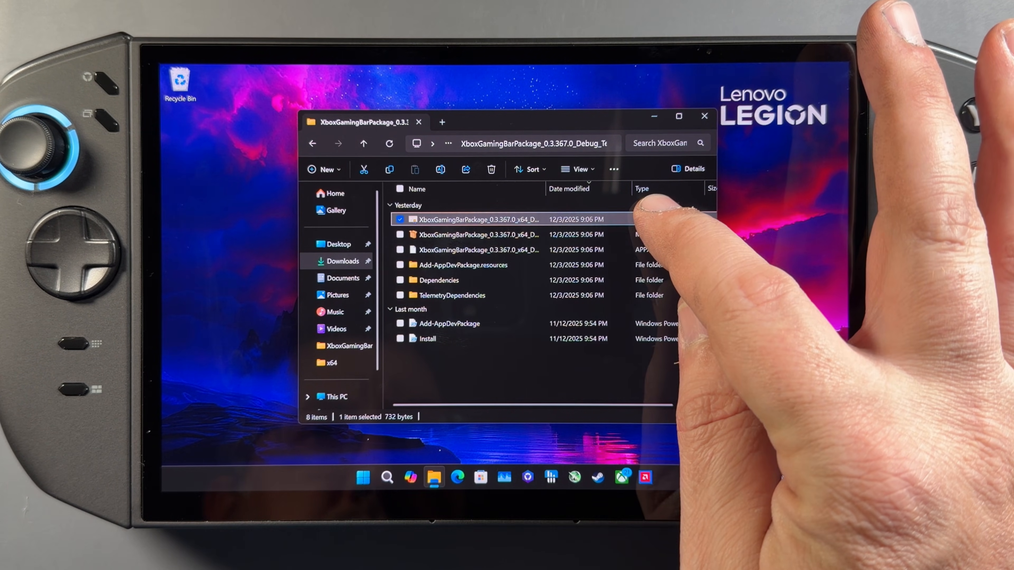
right_click(476, 219)
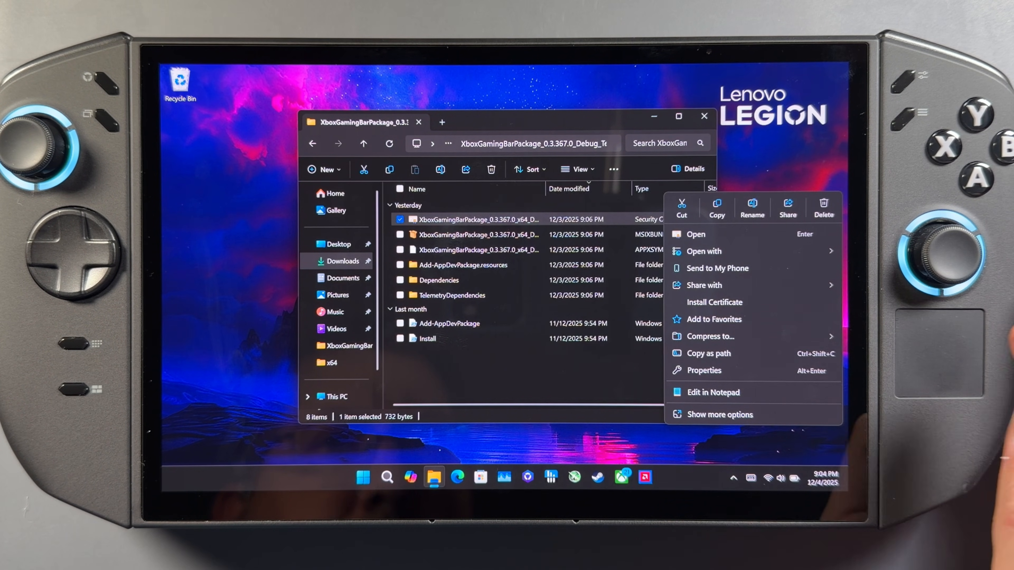
click(695, 234)
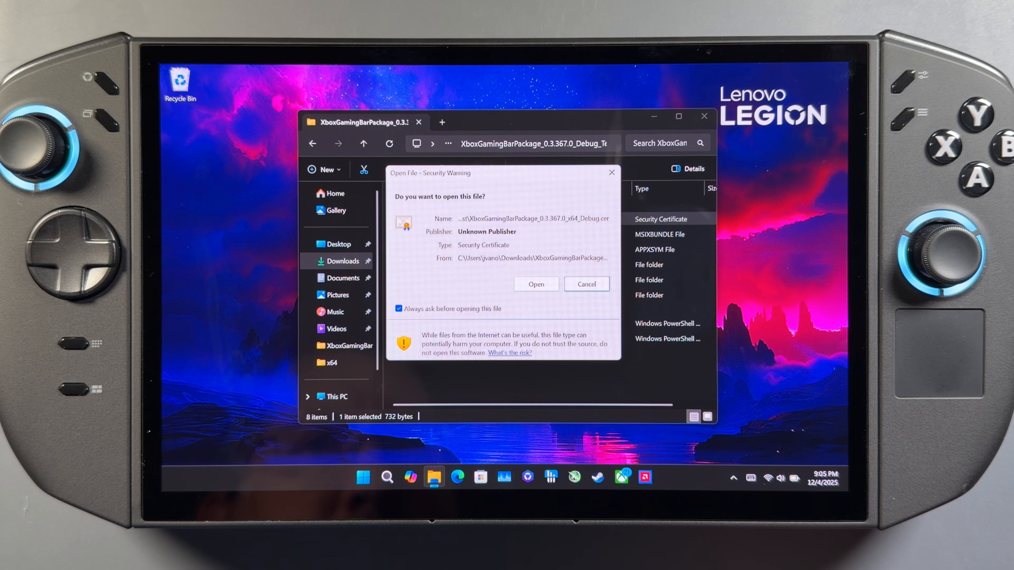
click(536, 284)
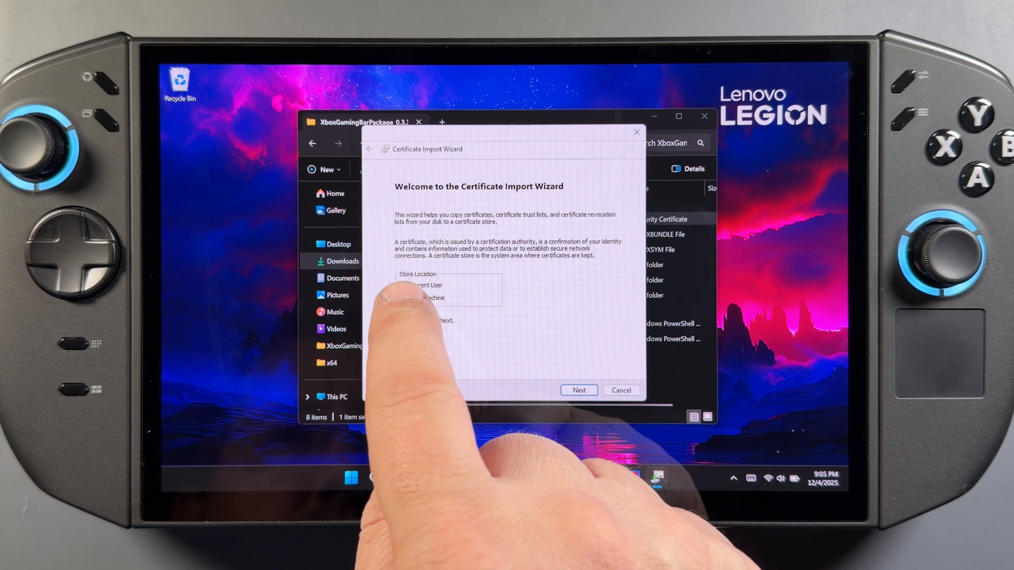
click(404, 298)
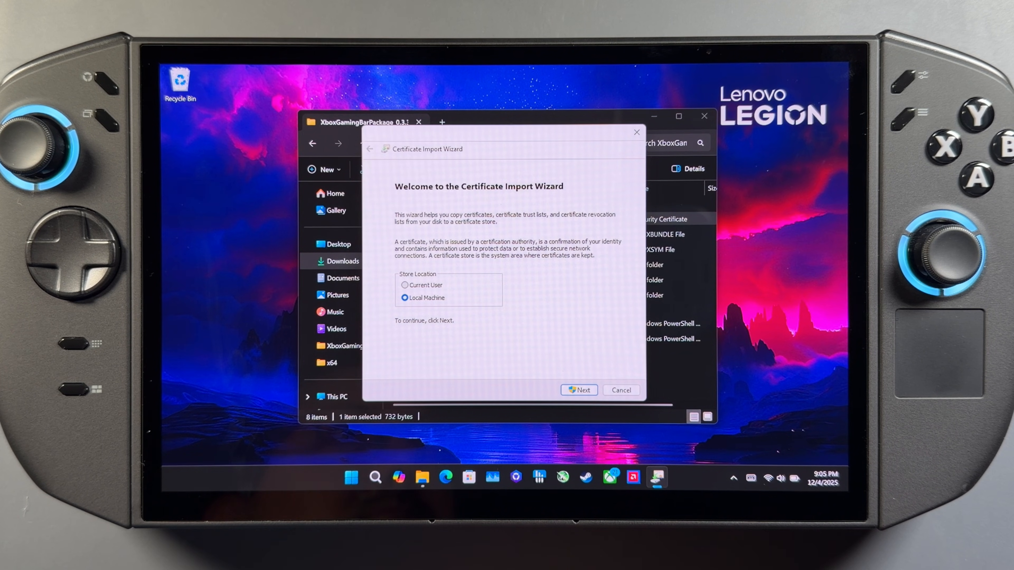
click(578, 389)
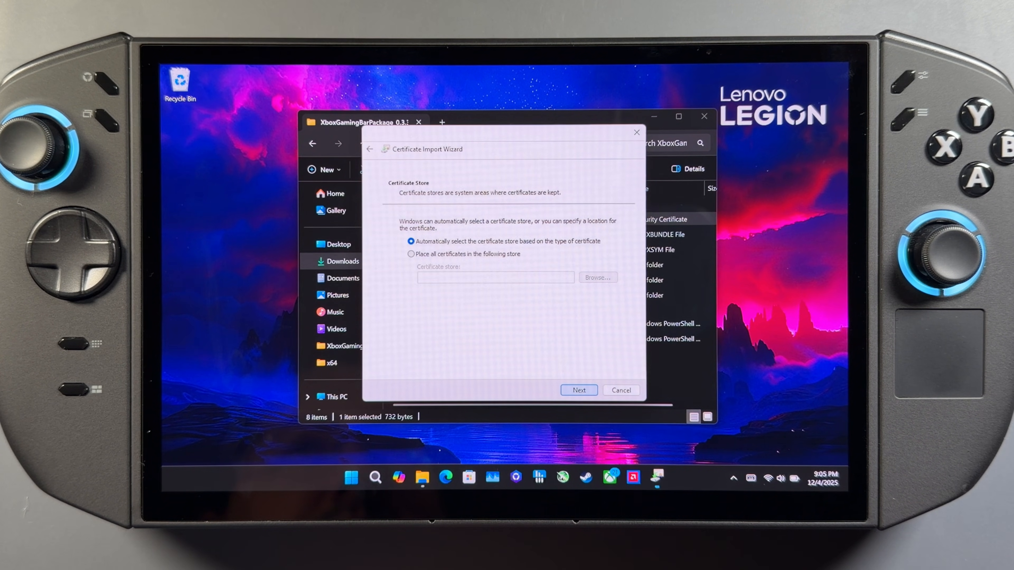
Place the certificate in the Trusted People store and finish the import successfully
click(411, 253)
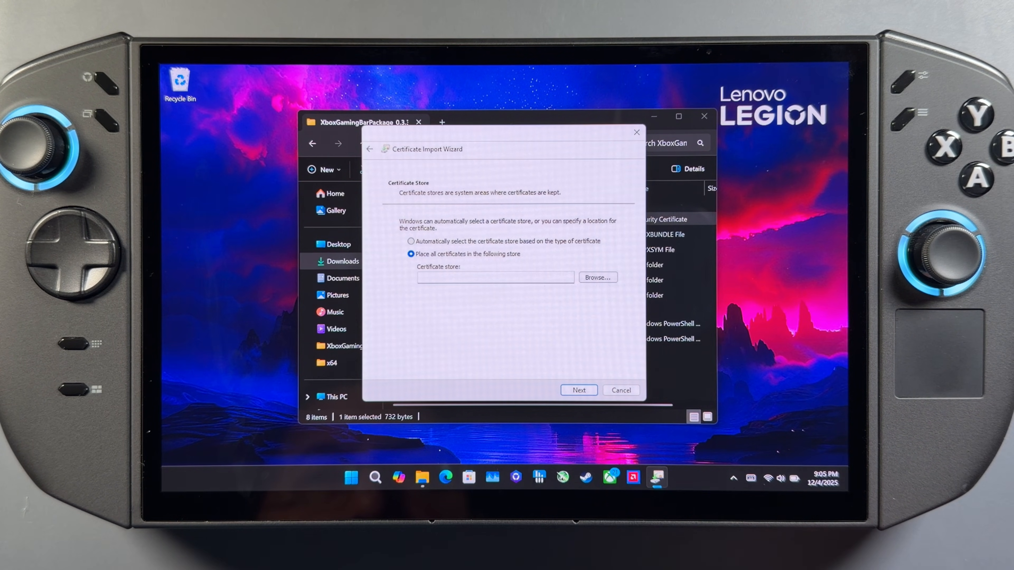
click(596, 277)
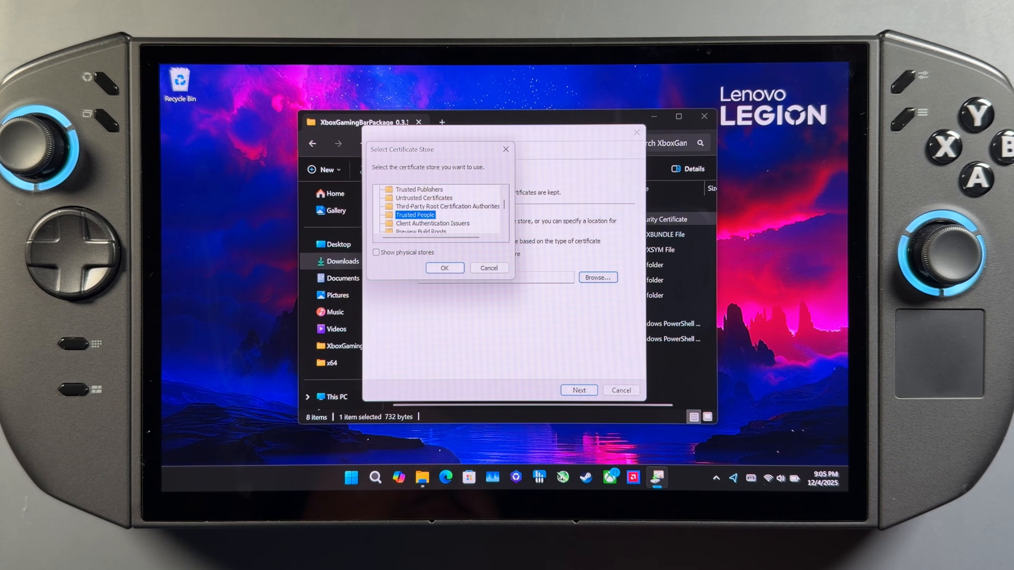
click(444, 267)
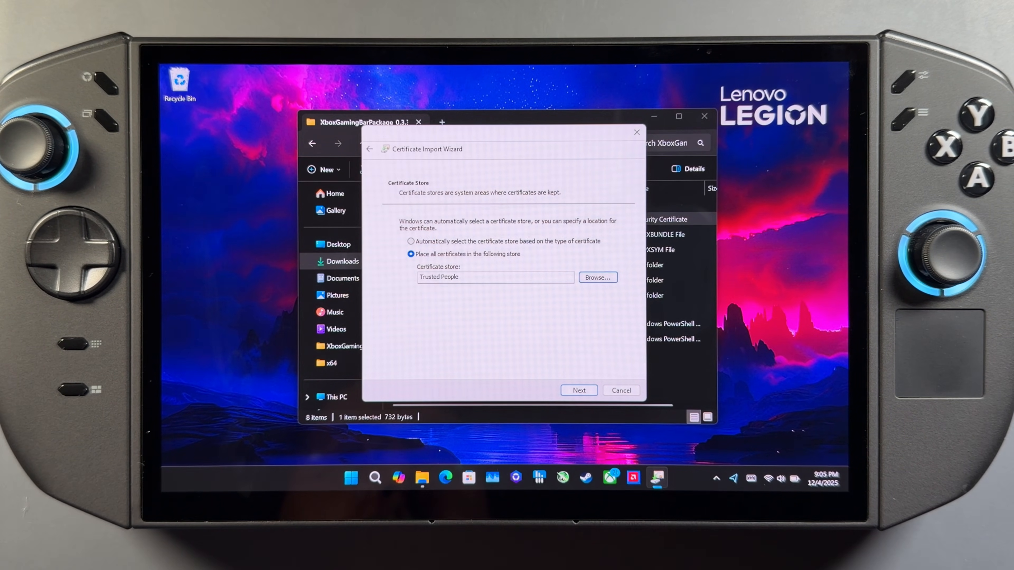
click(578, 389)
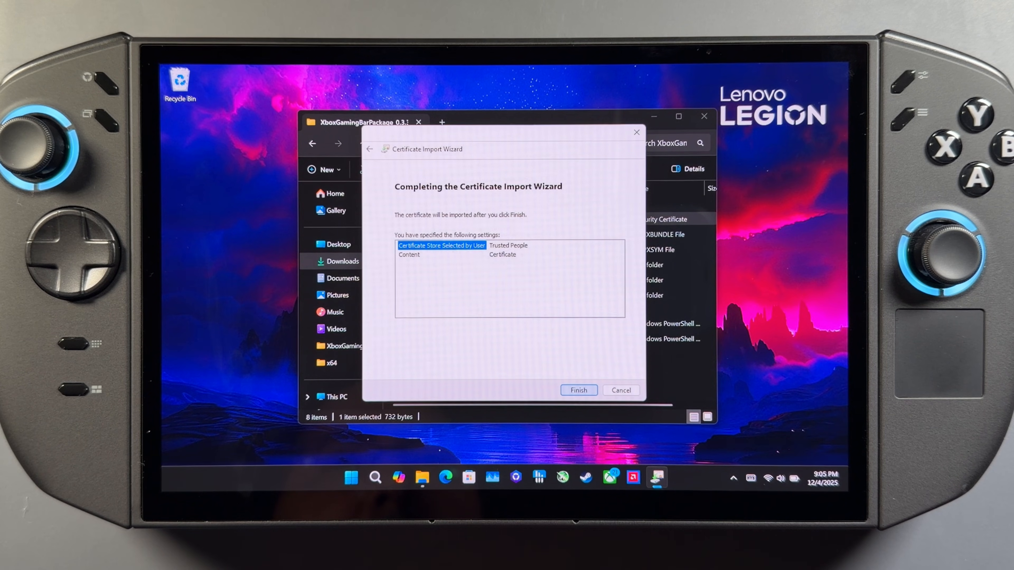
click(577, 390)
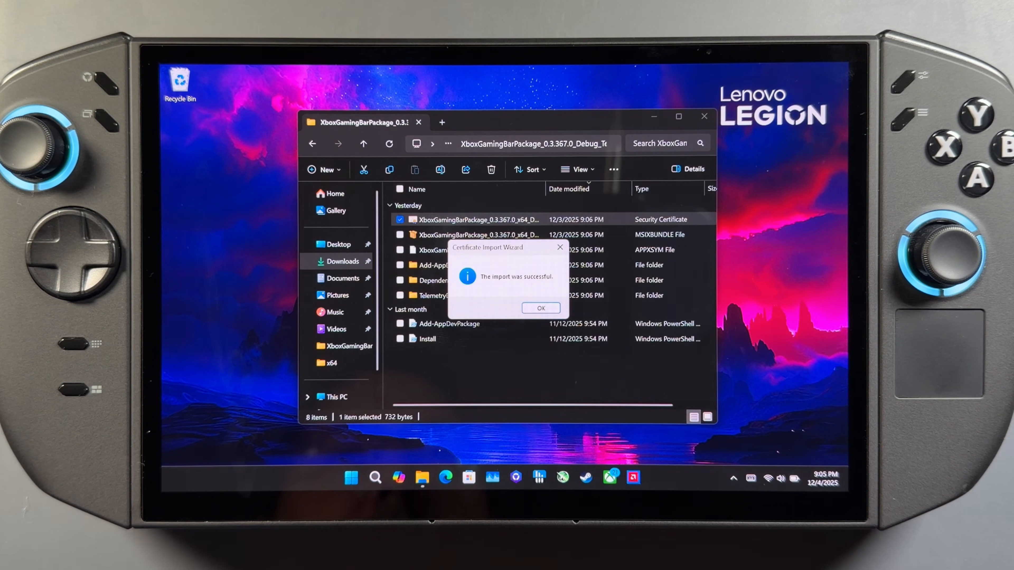
click(541, 308)
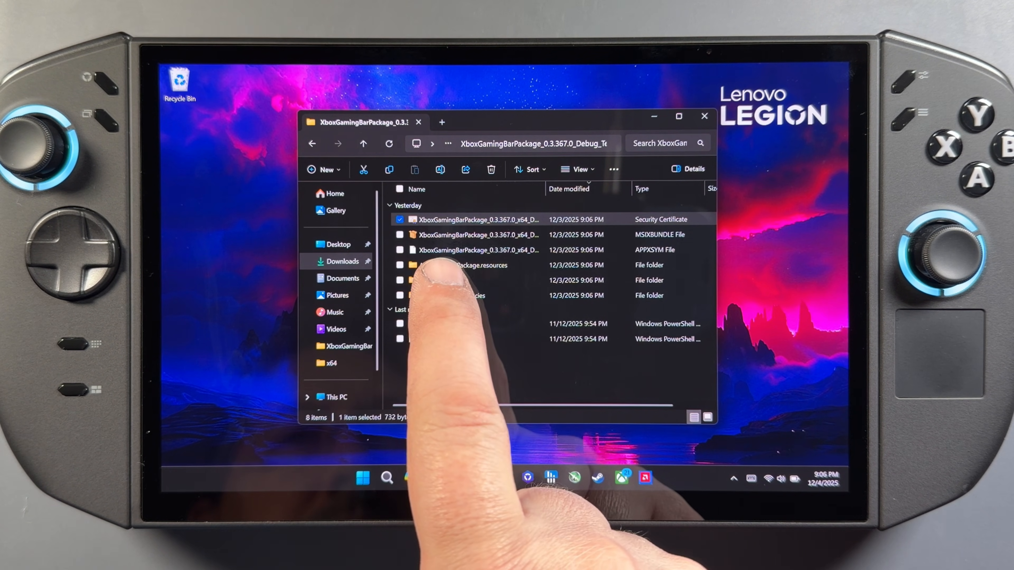
Install the Visual C++ 2015 UWP Runtime and .NET Core Runtime 2.2 dependency APPX packages
double_click(466, 296)
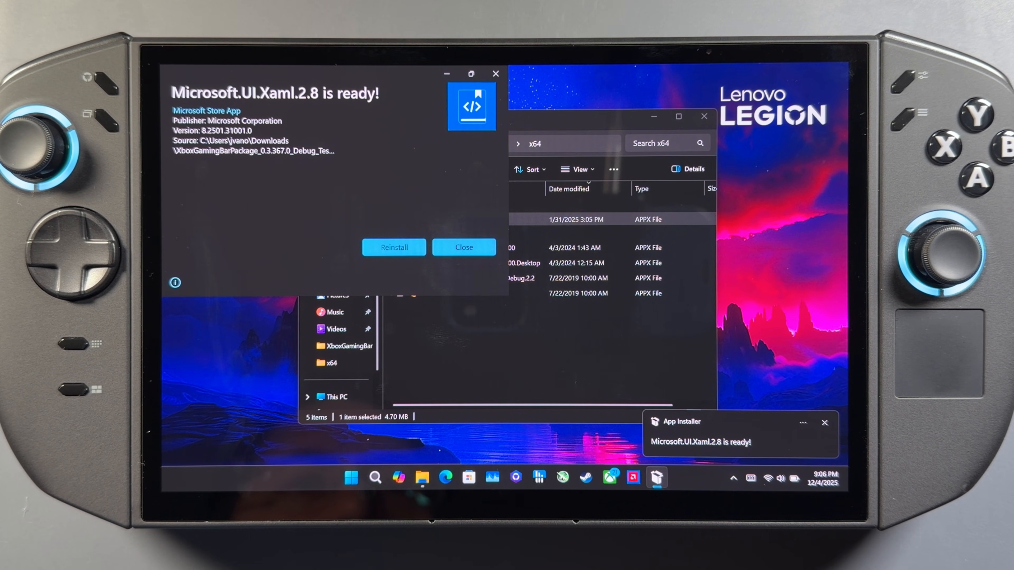
click(464, 247)
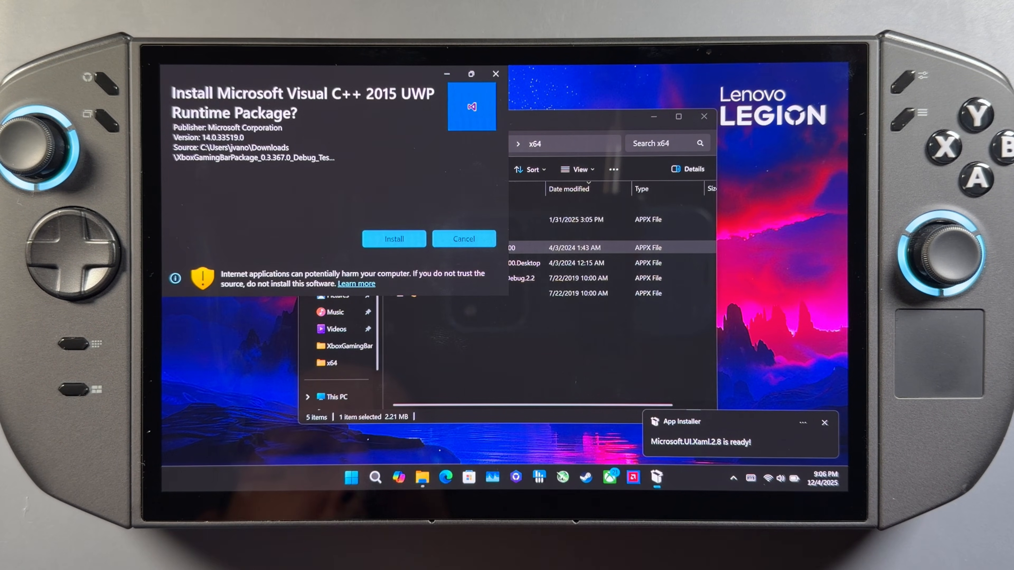
click(393, 238)
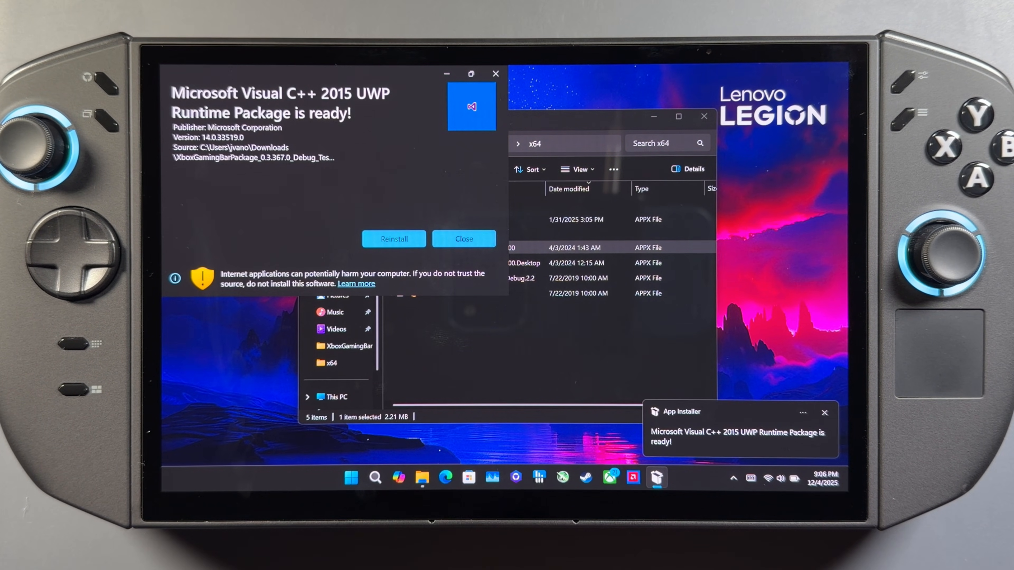
click(464, 239)
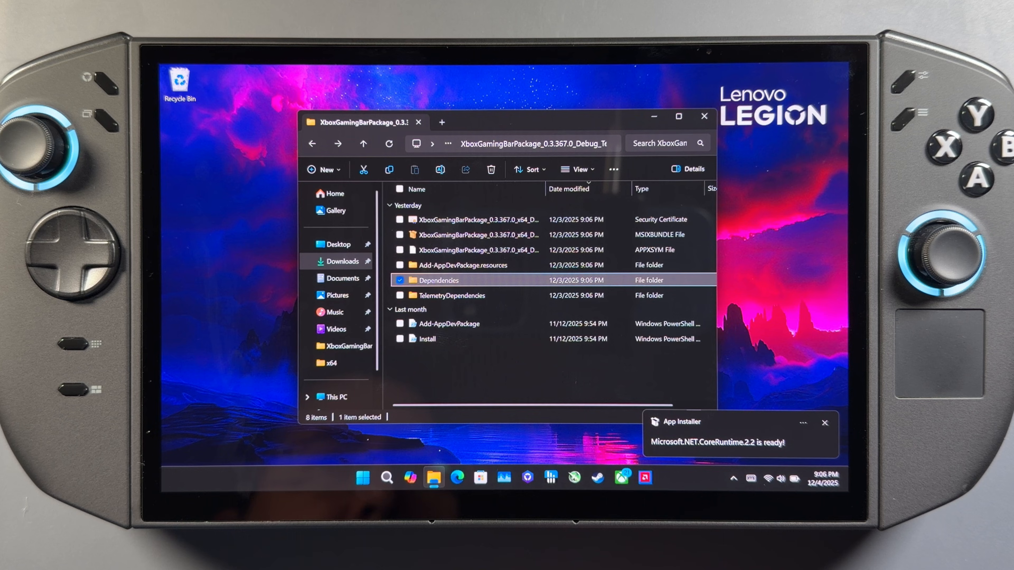
Install the Xbox Gaming Bar (Custom) MSIXBUNDLE with launch enabled, then close its window
click(478, 235)
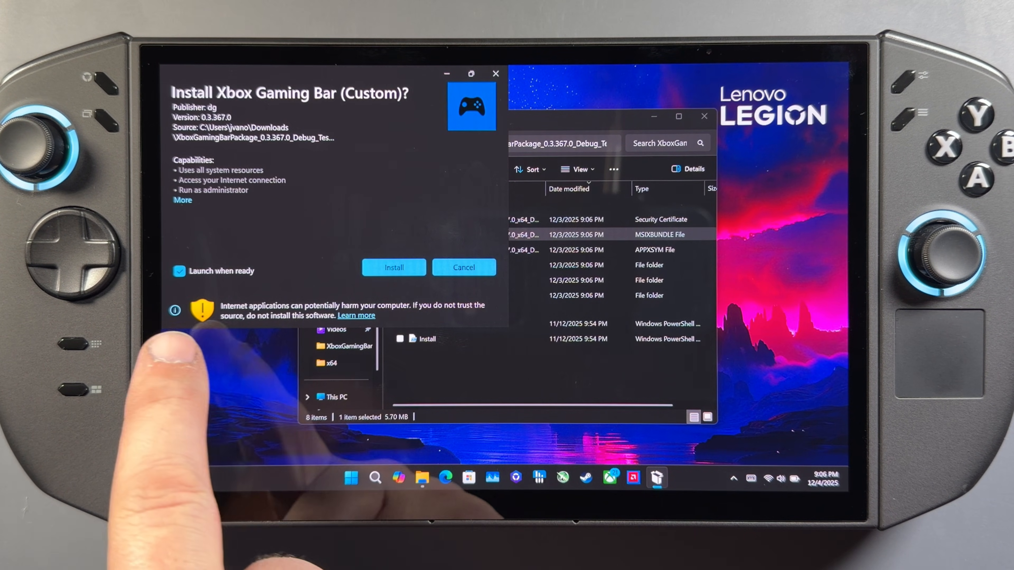
click(394, 268)
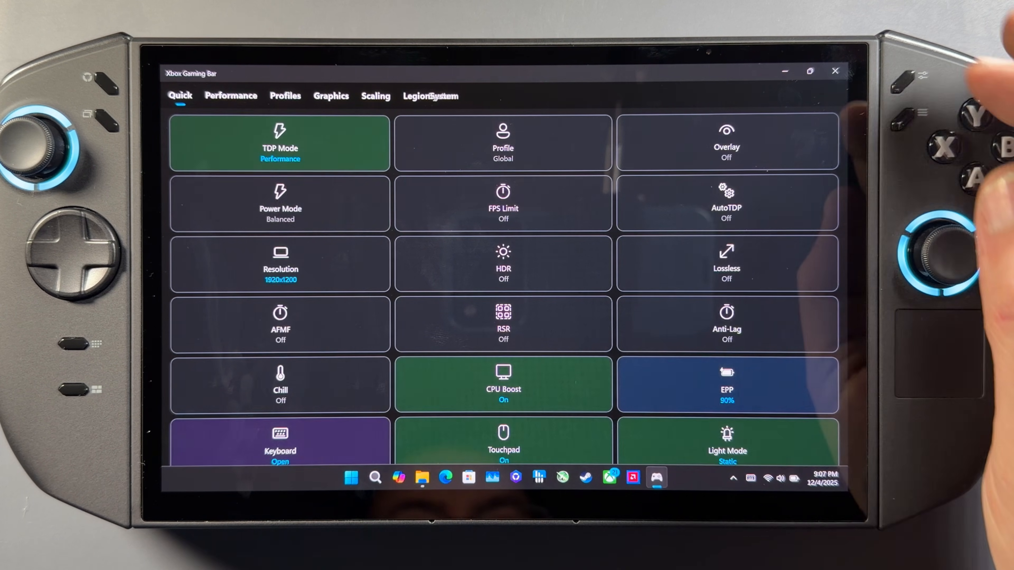
click(280, 204)
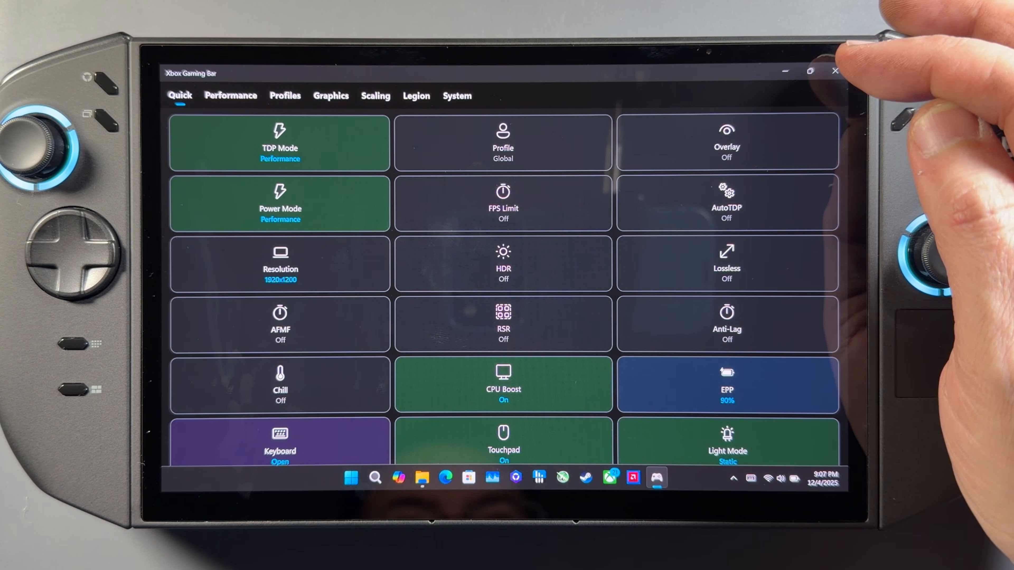
click(835, 71)
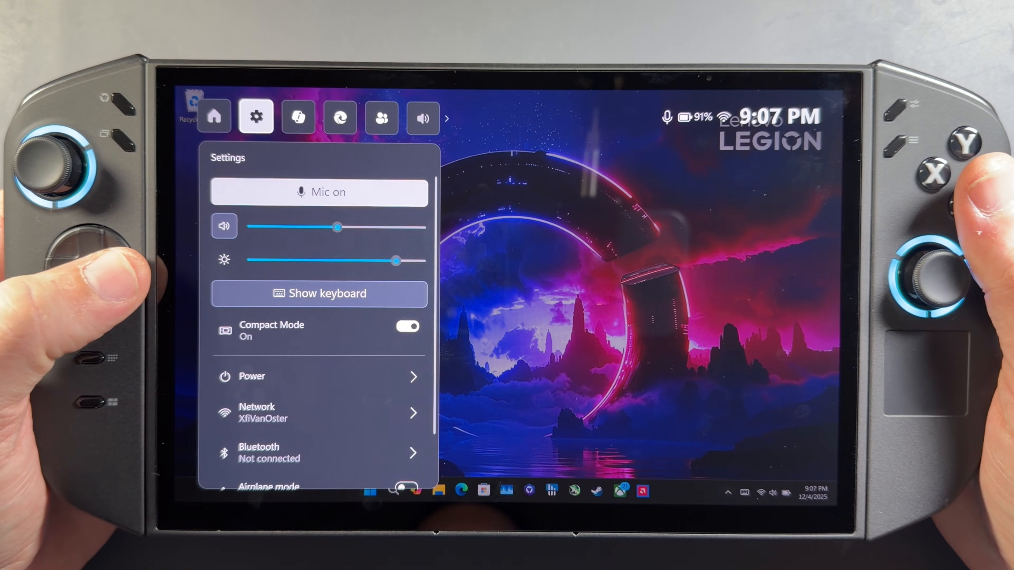
Bring up the Gaming widget in Game Bar and scroll through its Quick tiles
click(382, 118)
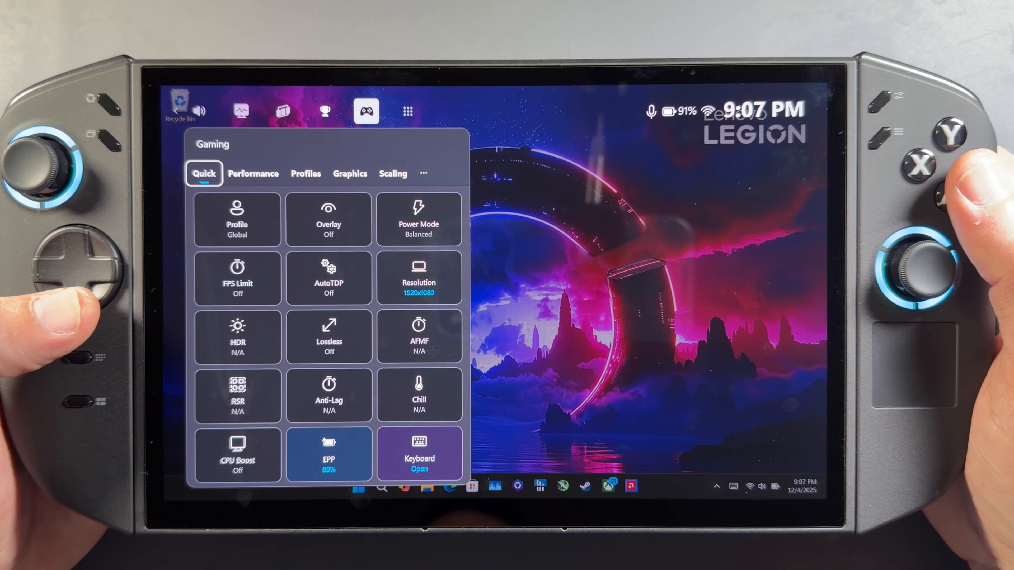
scroll(down, 3)
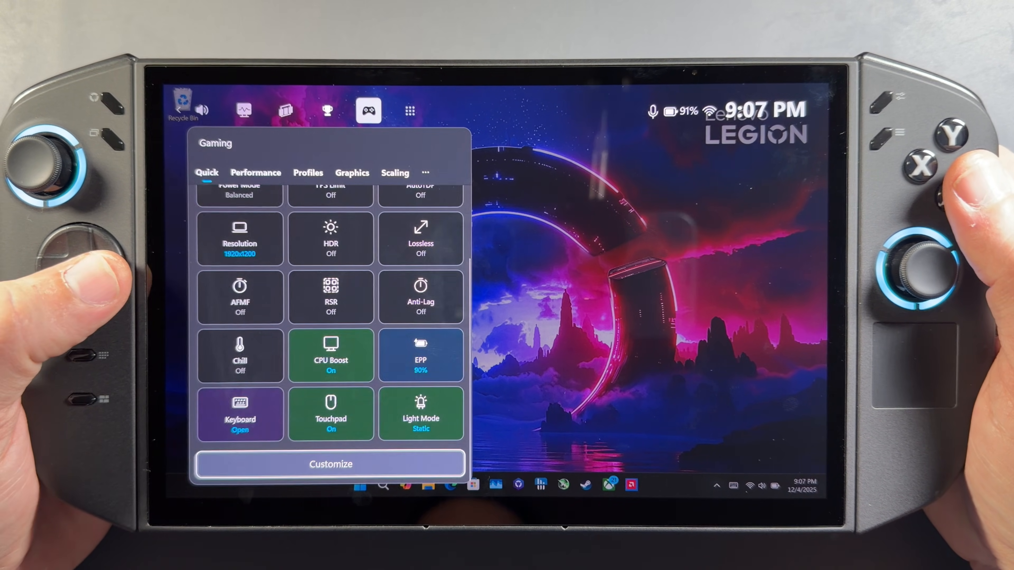
click(239, 190)
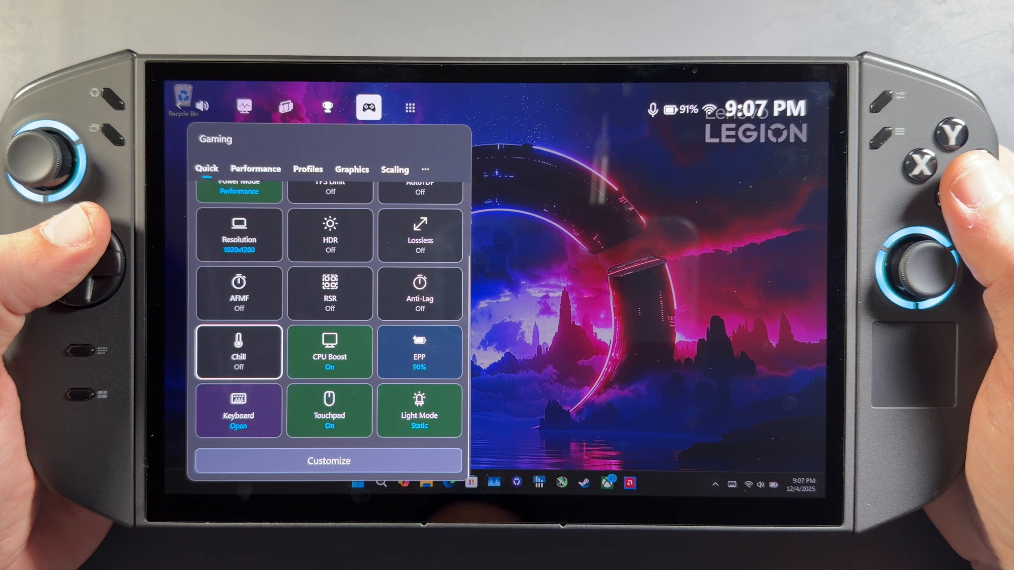
scroll(up, 3)
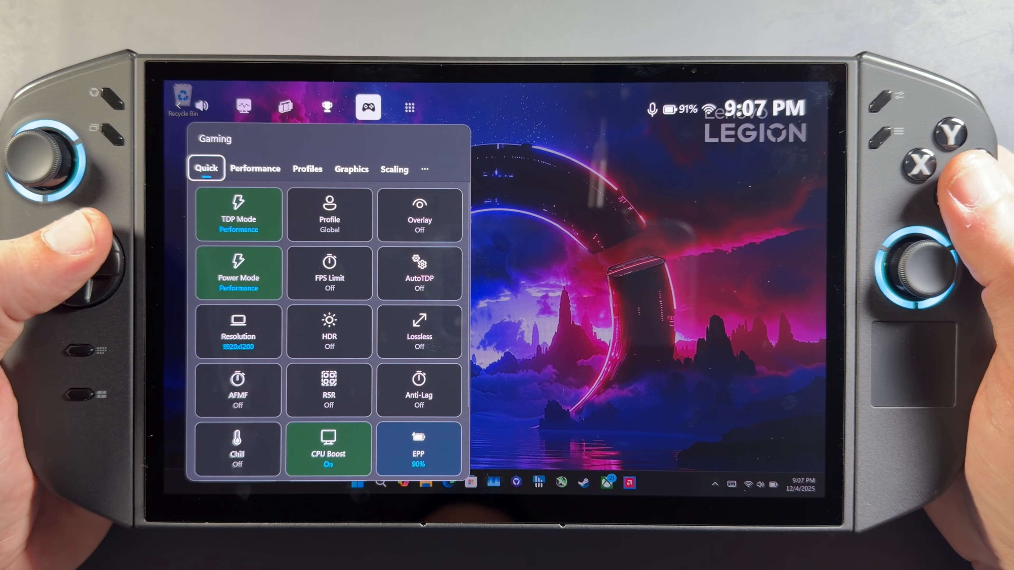
Browse the widget's Performance (35W TDP) and Profiles pages
click(255, 170)
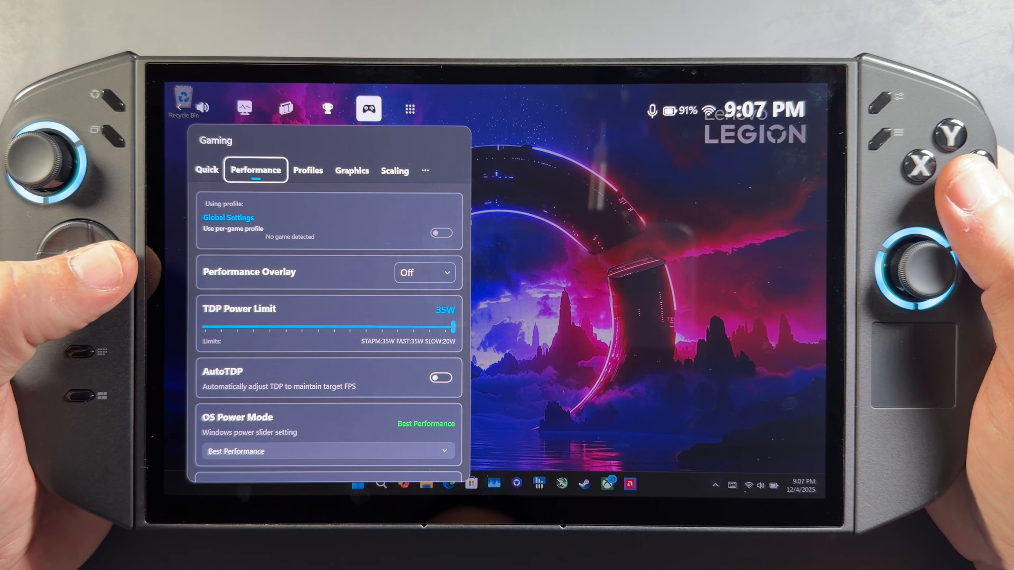
click(308, 170)
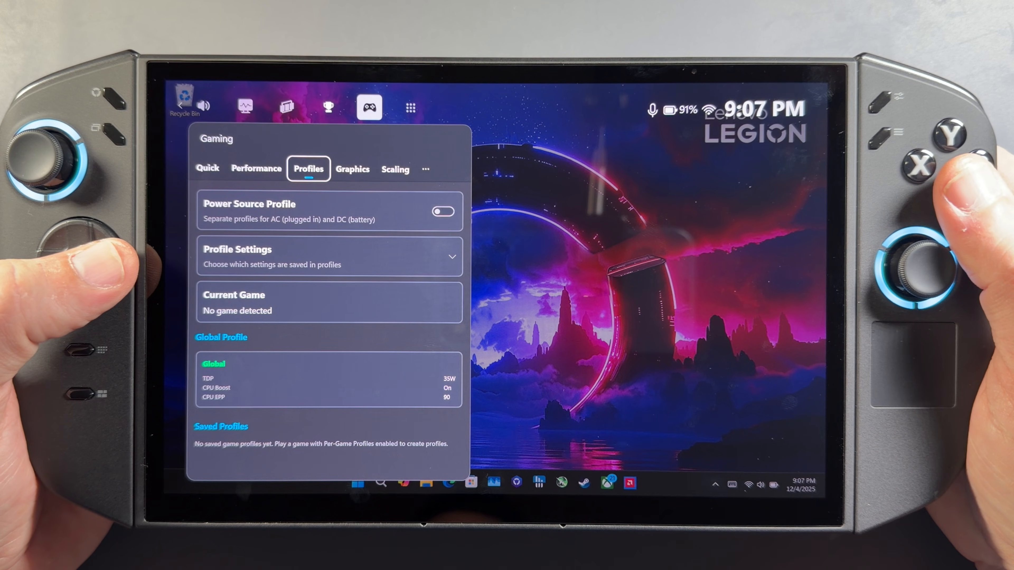
click(395, 170)
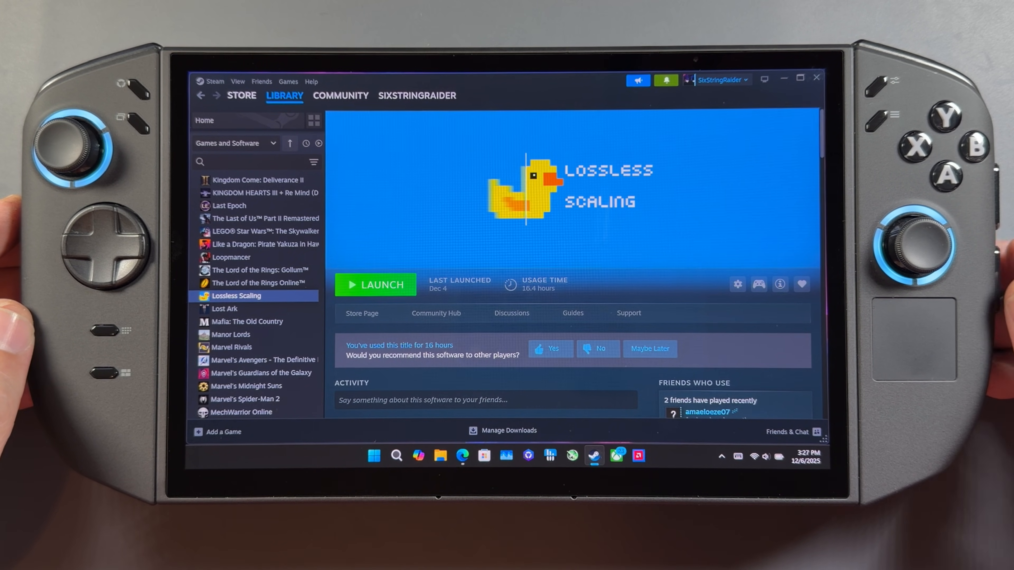
Launch Lossless Scaling from the Steam Library and review its Default profile (frame generation off, LS1 scaling)
click(719, 456)
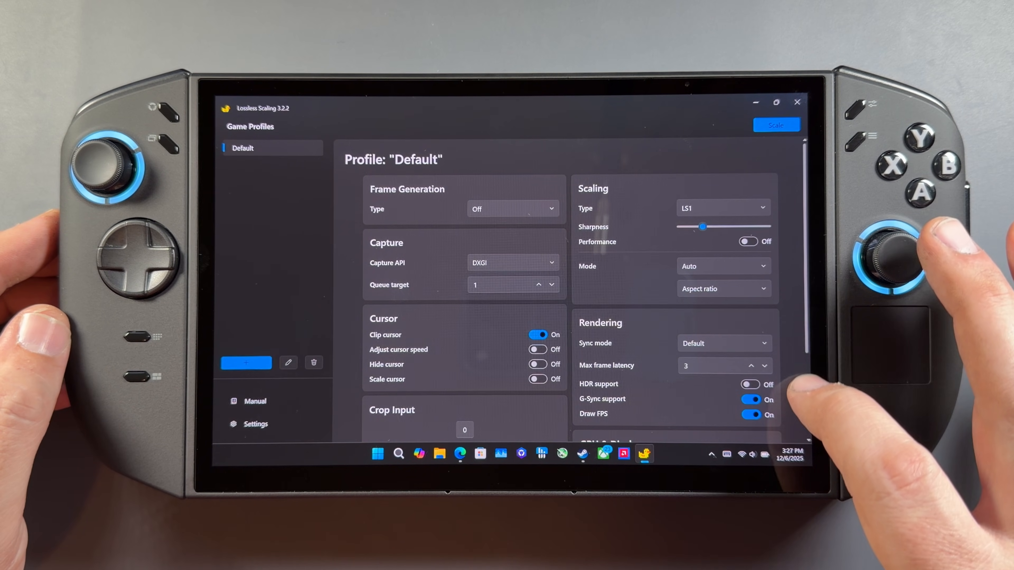
scroll(down, 3)
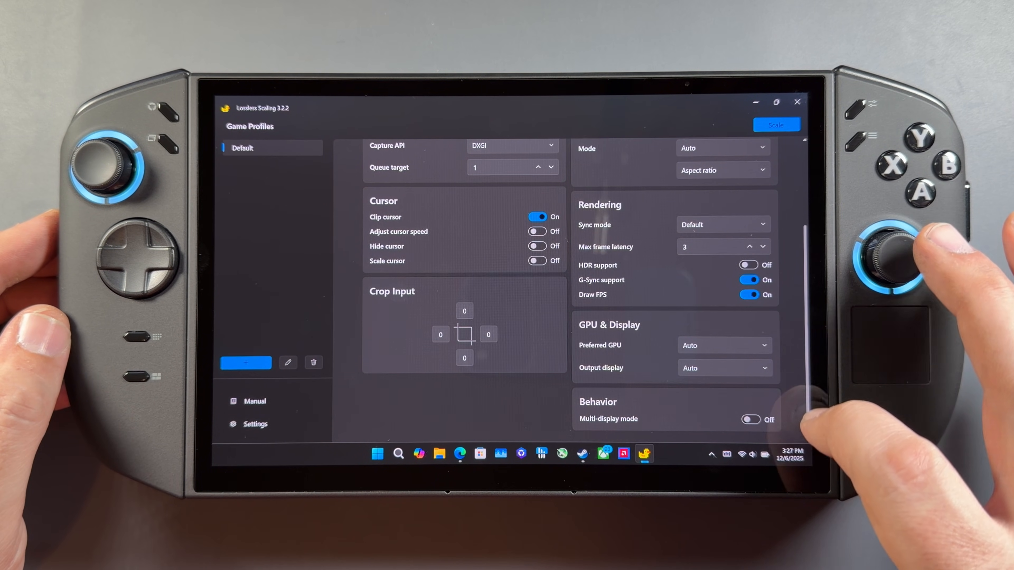
scroll(up, 3)
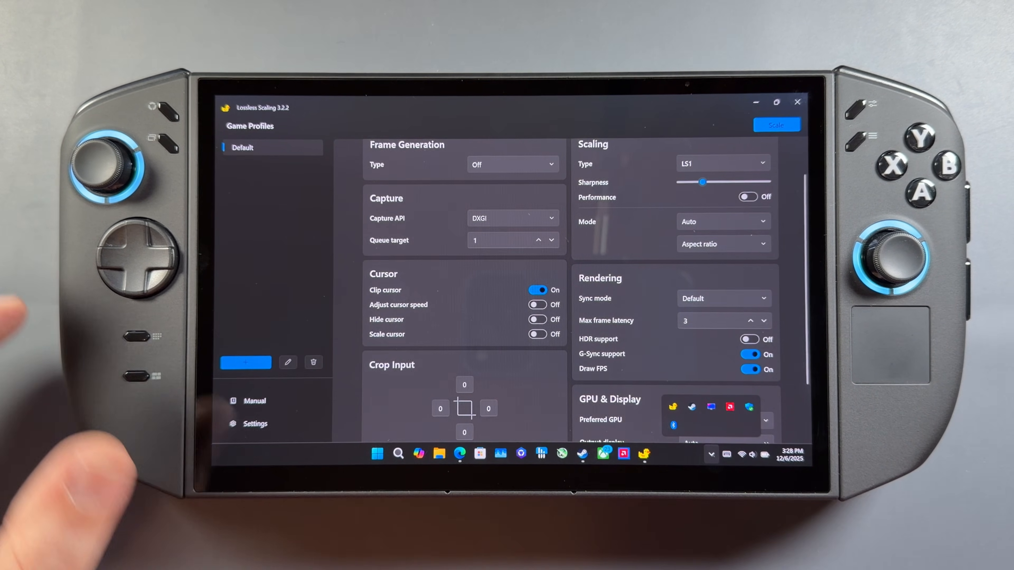
click(254, 424)
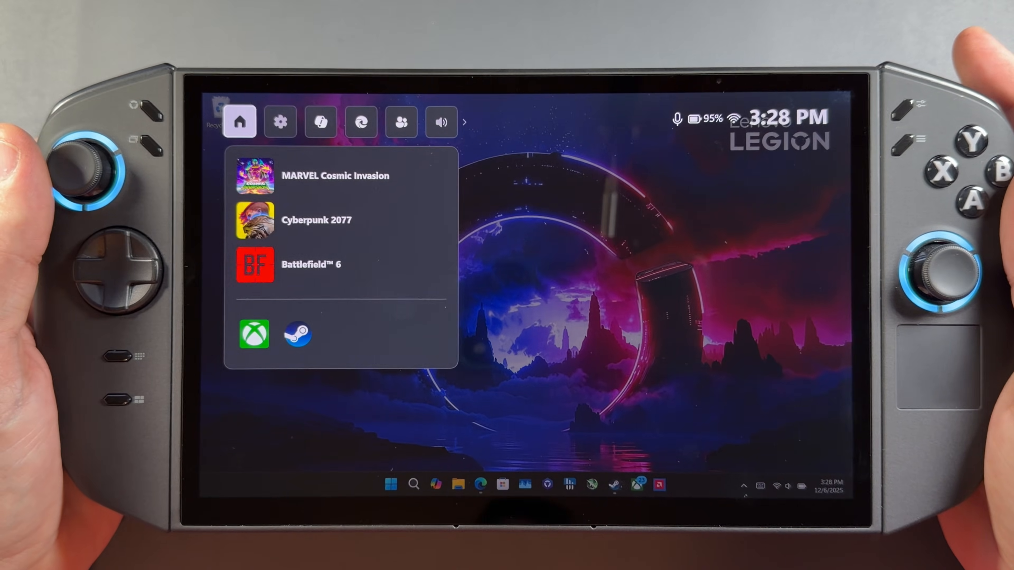
Show the Gaming widget's Scaling page and restart Lossless Scaling so it runs with the Default LS1 profile
click(401, 117)
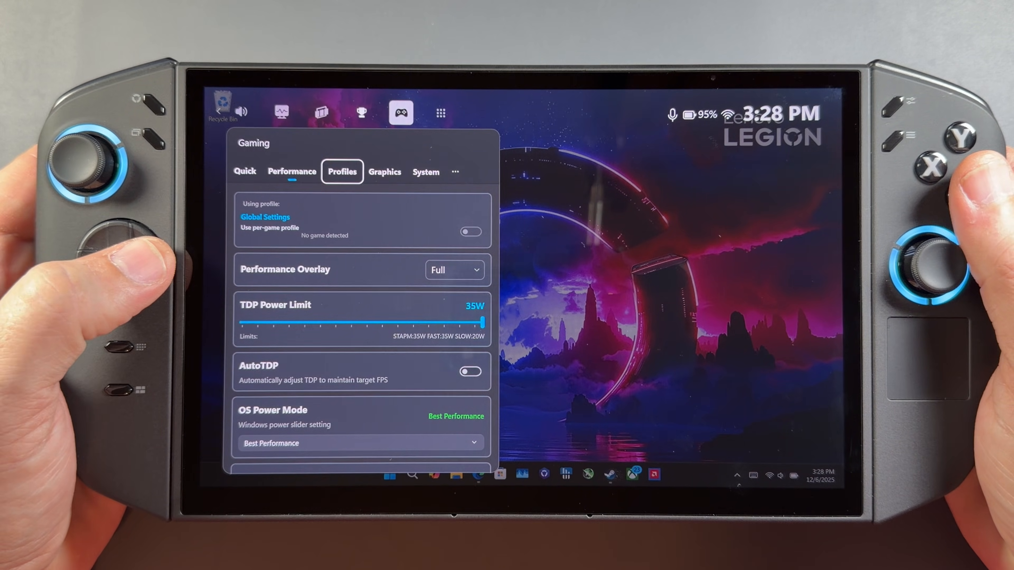
click(455, 173)
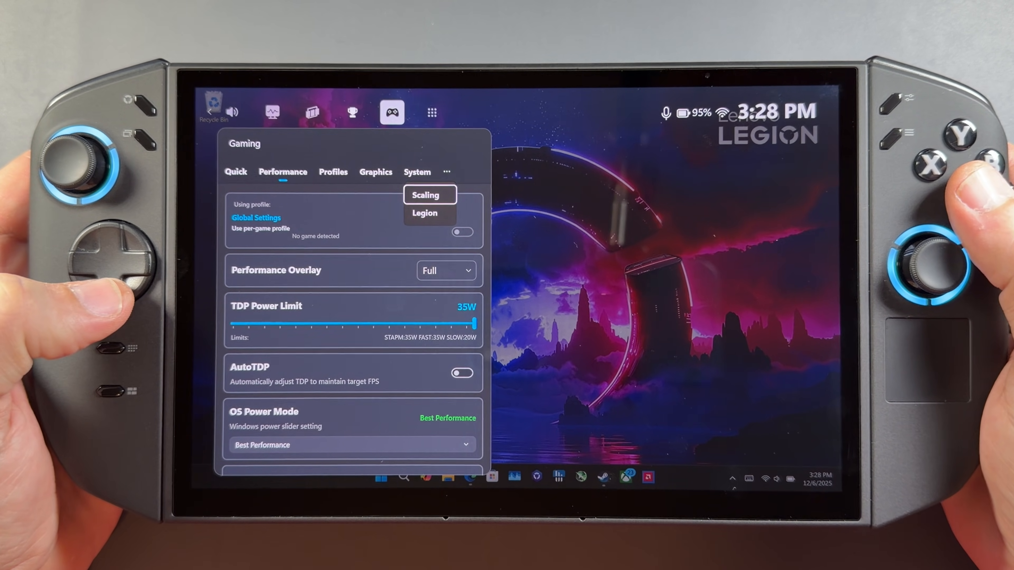
click(424, 195)
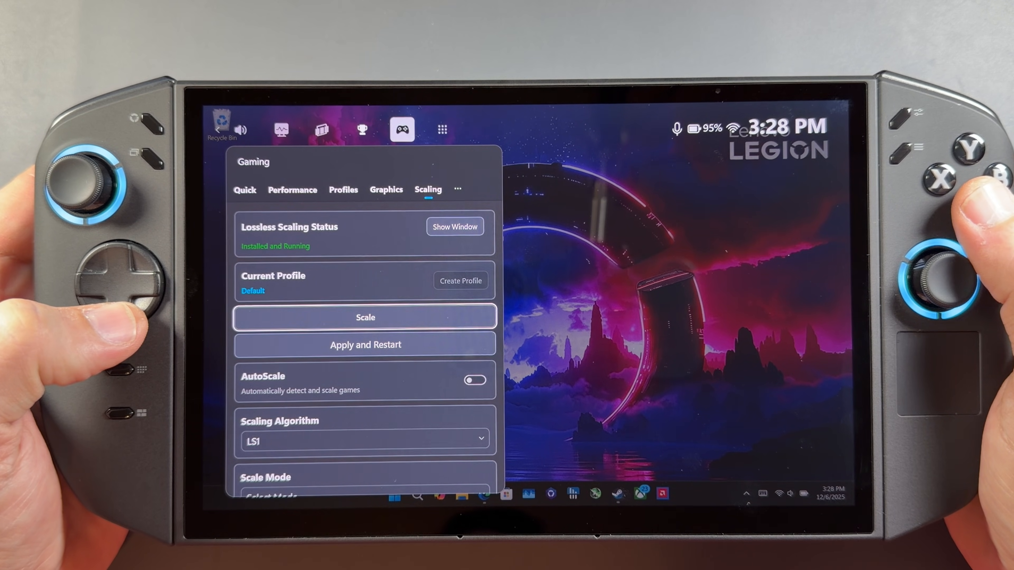
click(364, 318)
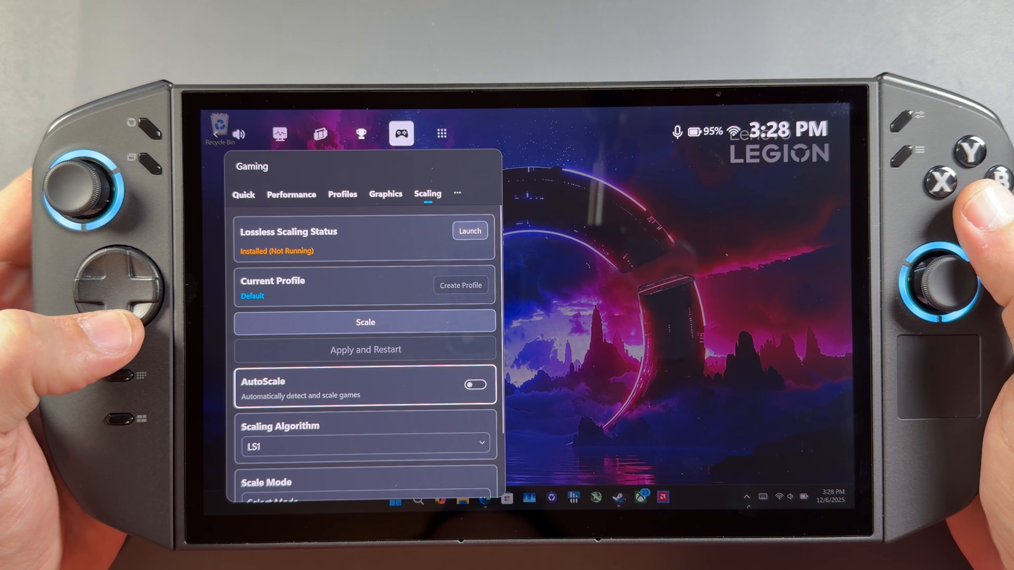
click(469, 231)
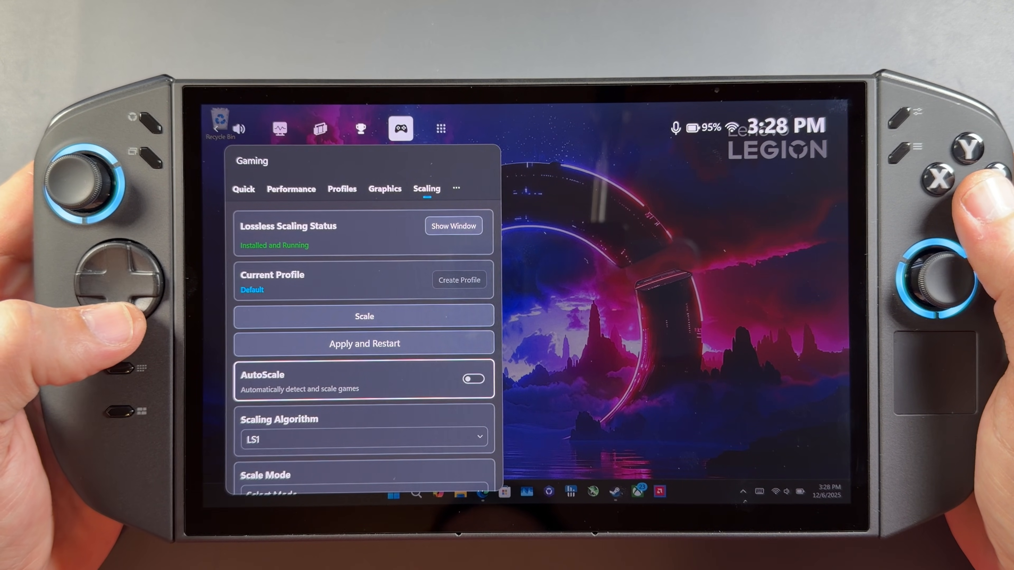
Keep LS1 scaling, set Scale Mode to Auto and Frame Generation to LSFG3
click(364, 438)
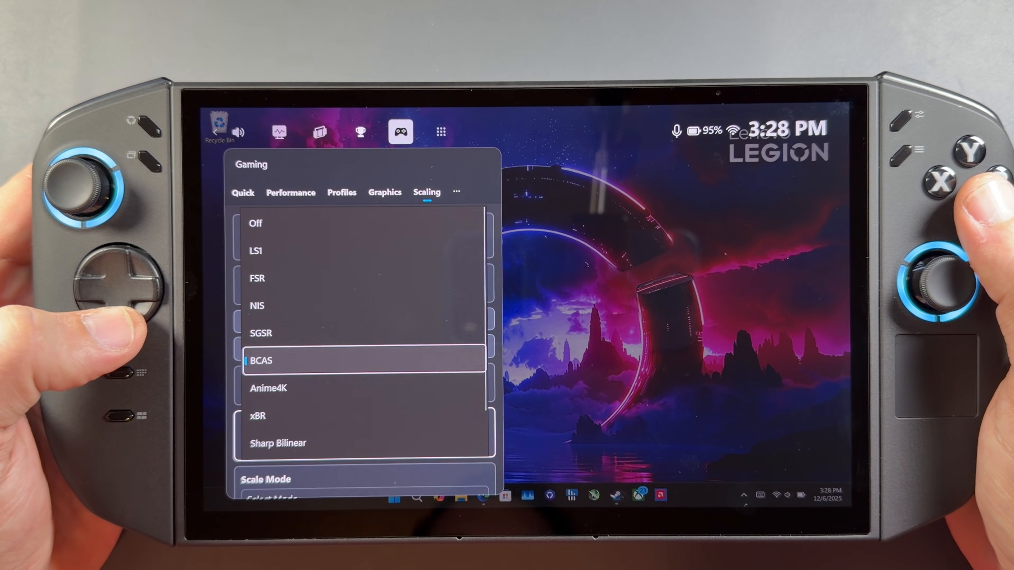
click(256, 251)
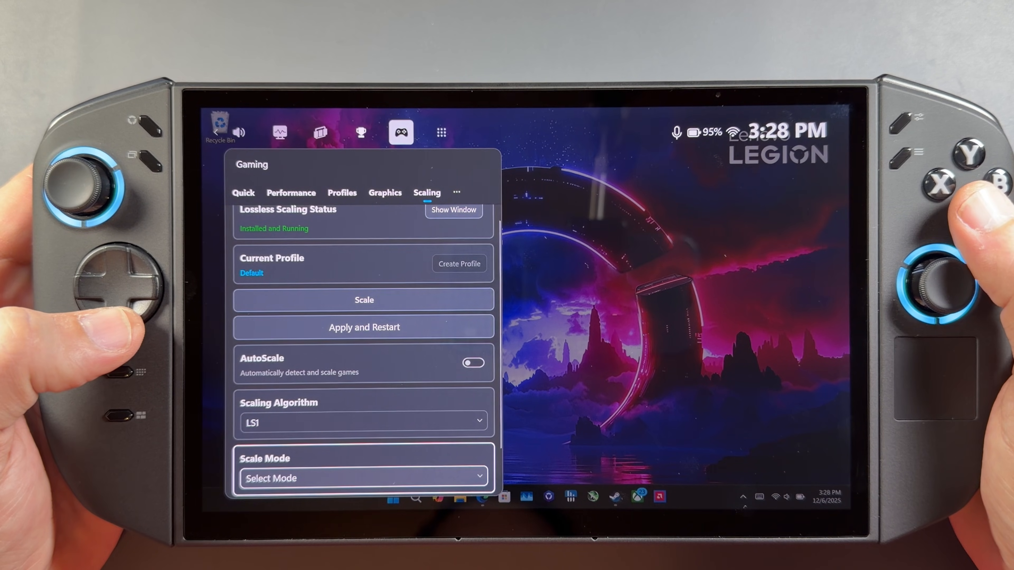
click(363, 478)
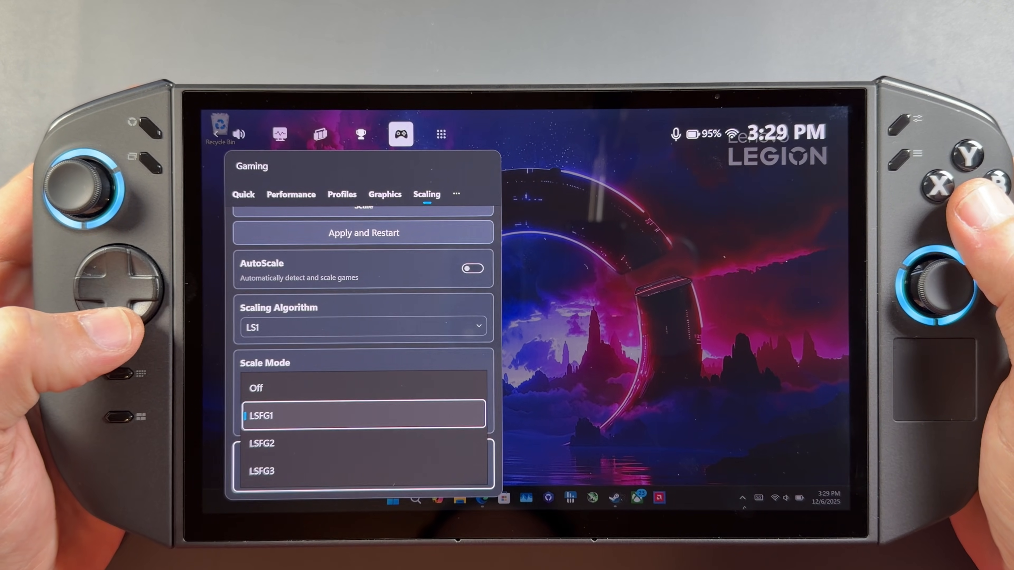
click(363, 388)
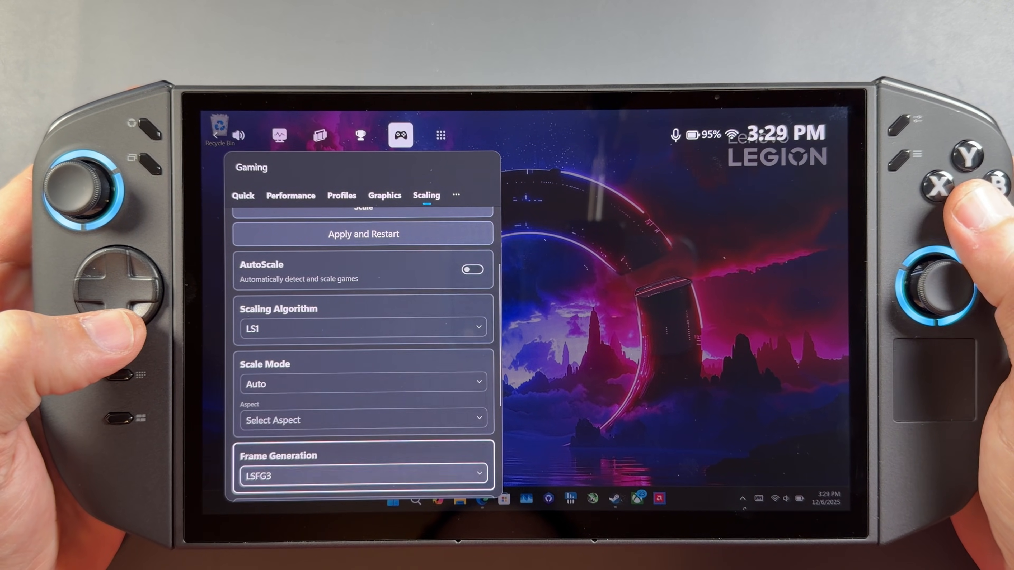
Turn the Scaling Algorithm Off and relaunch Lossless Scaling to show its window
scroll(down, 3)
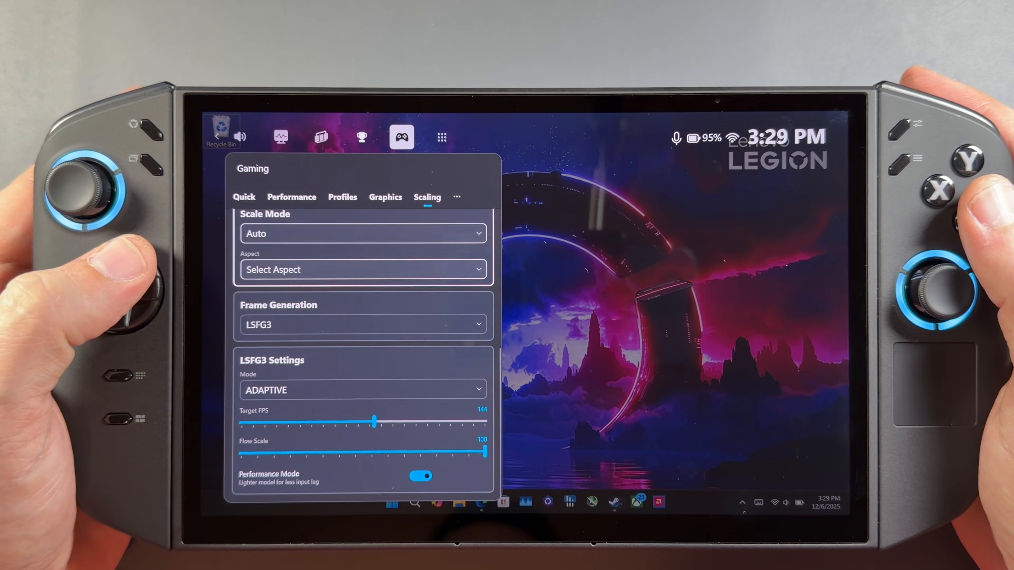
click(362, 234)
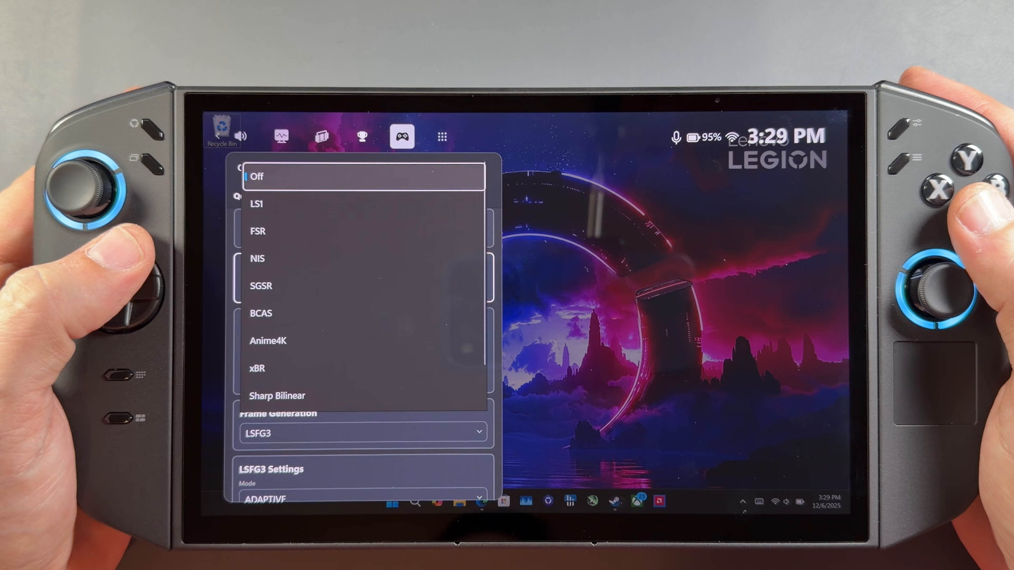
click(256, 177)
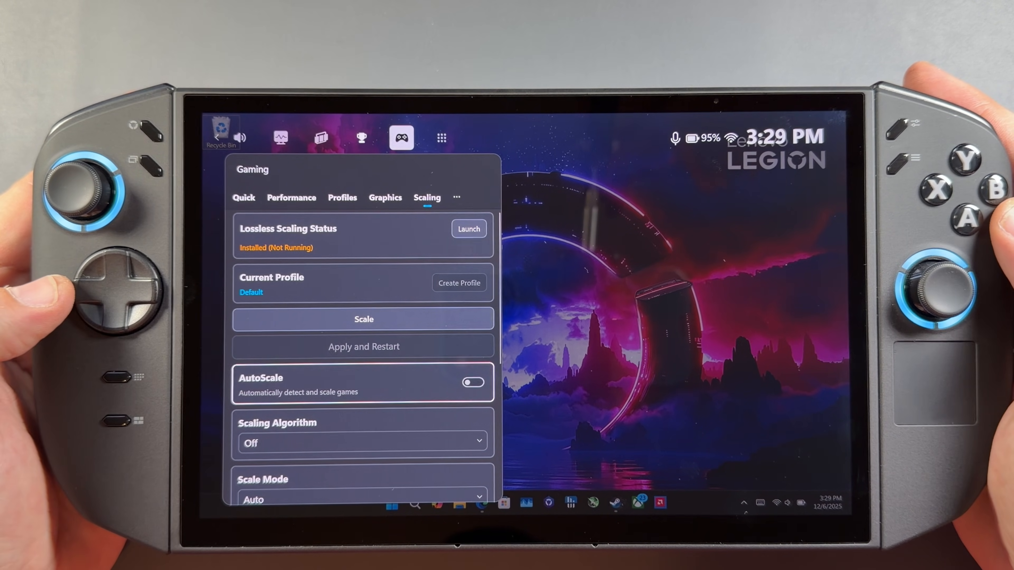
click(469, 229)
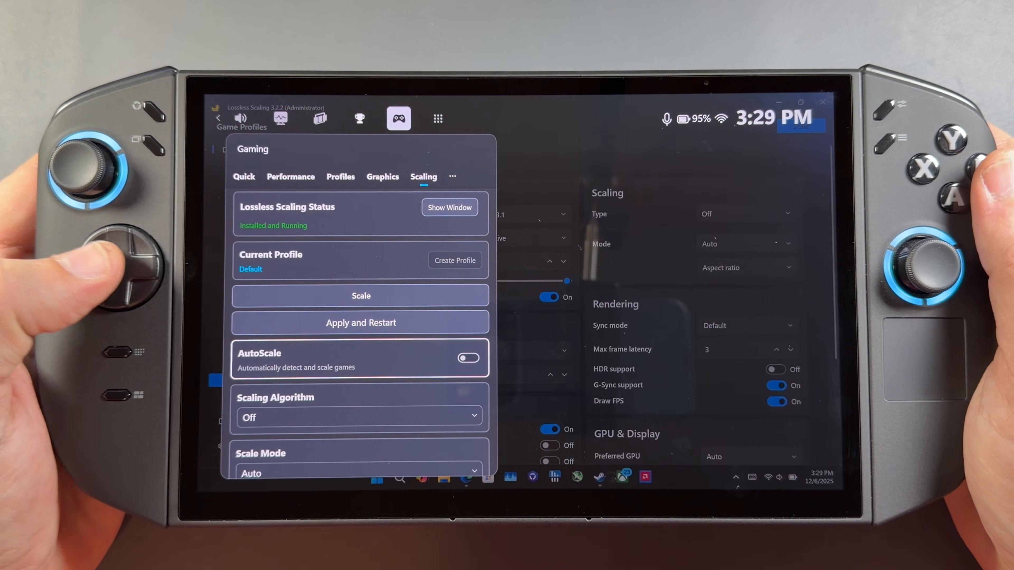